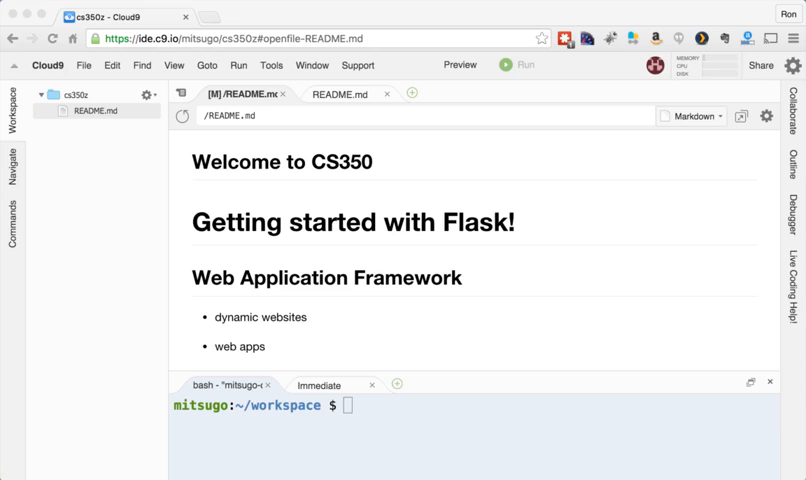
mouse_move(644, 298)
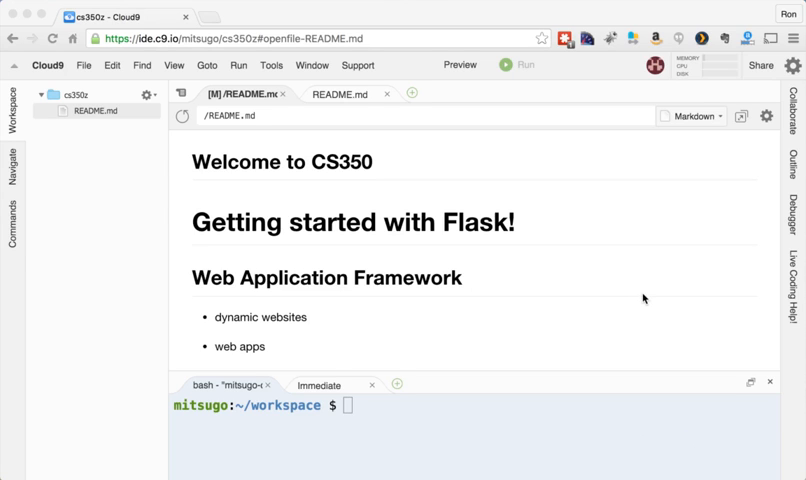
Step: Run 'sudo easy_install flask markdown' in the terminal to install both packages
scroll("down", 3)
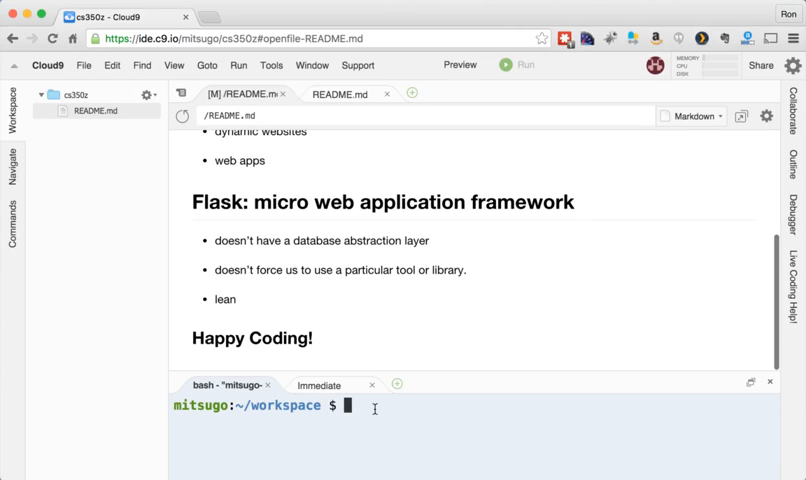
type("sudo eas")
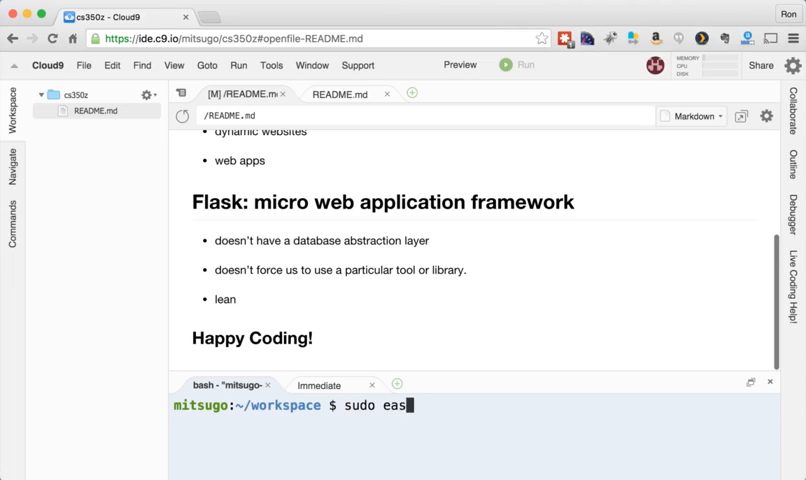
type("y_install fa")
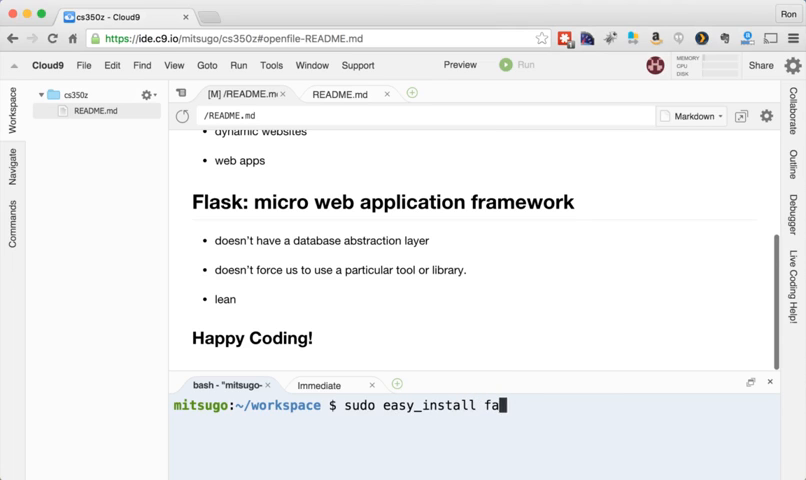
type("lsk")
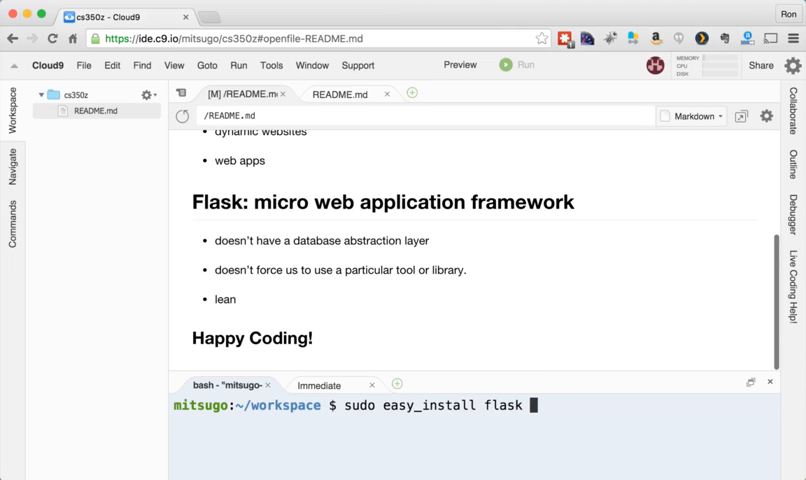
type("markdown")
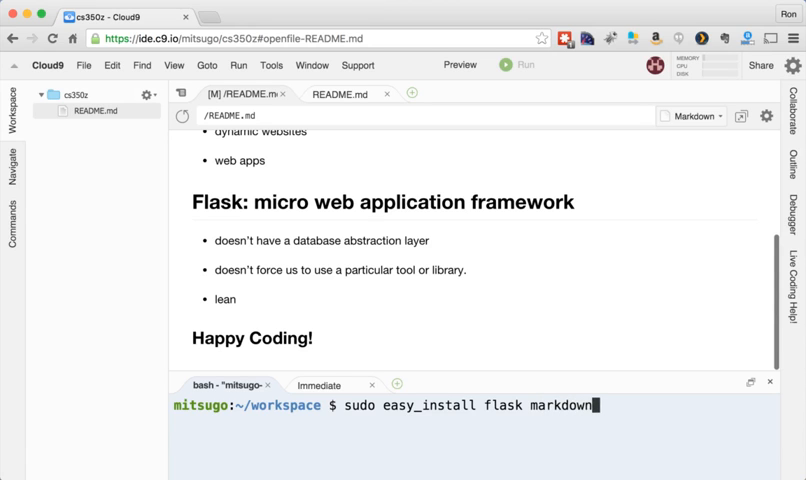
key("Return")
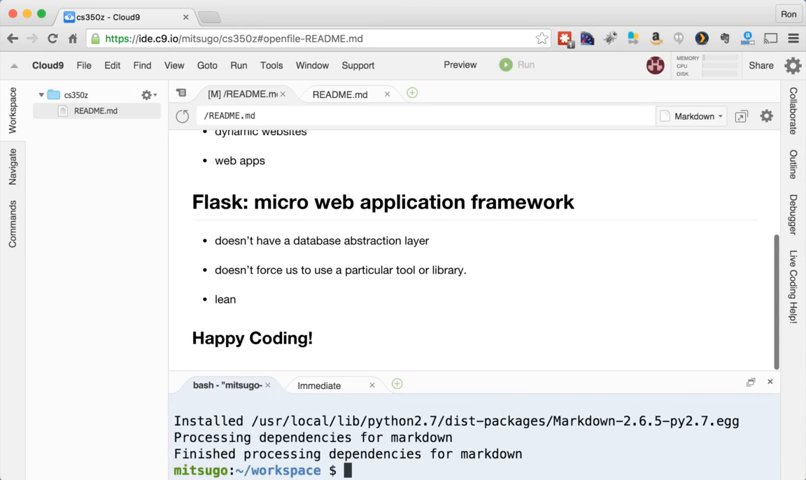
mouse_move(342, 300)
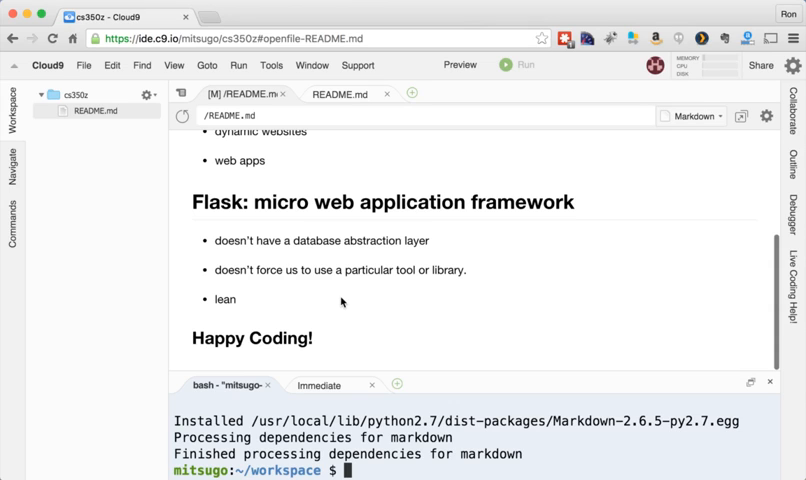
Step: Create a new blank file containing 'import os'
left_click(84, 64)
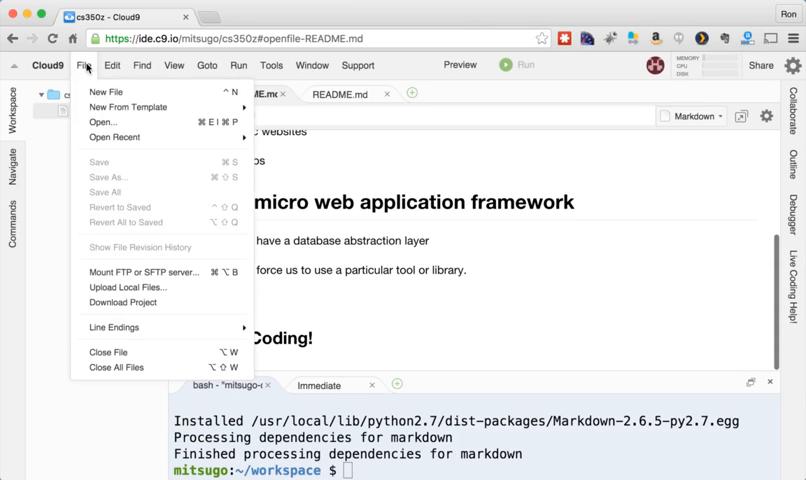
left_click(106, 92)
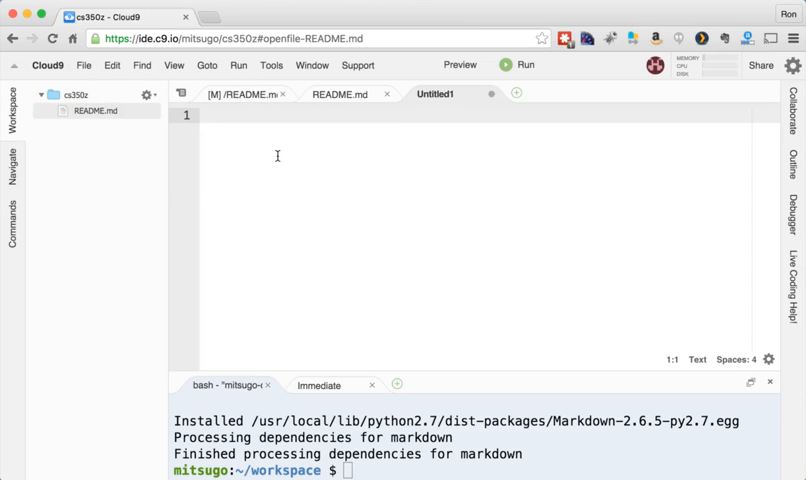
type("import os")
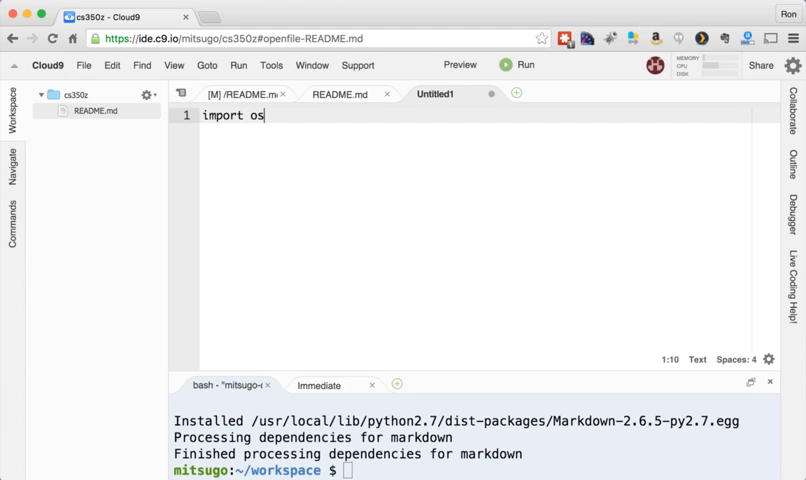
Step: Save the new file as server.py and return to editing it
left_click(84, 64)
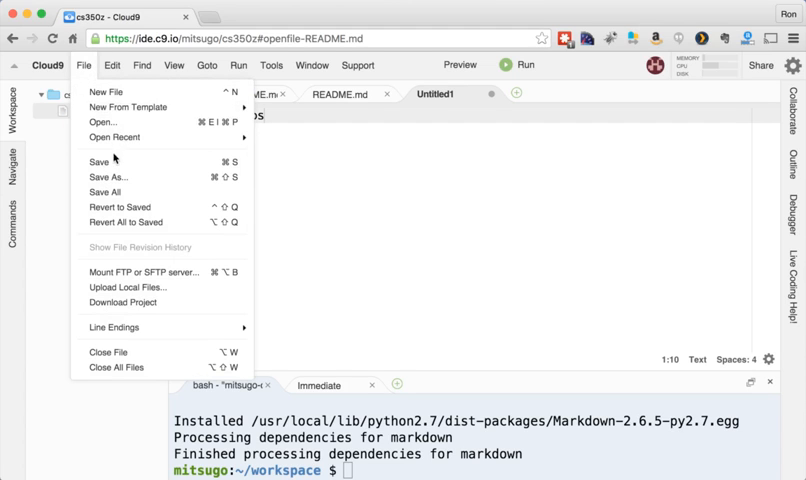
left_click(108, 176)
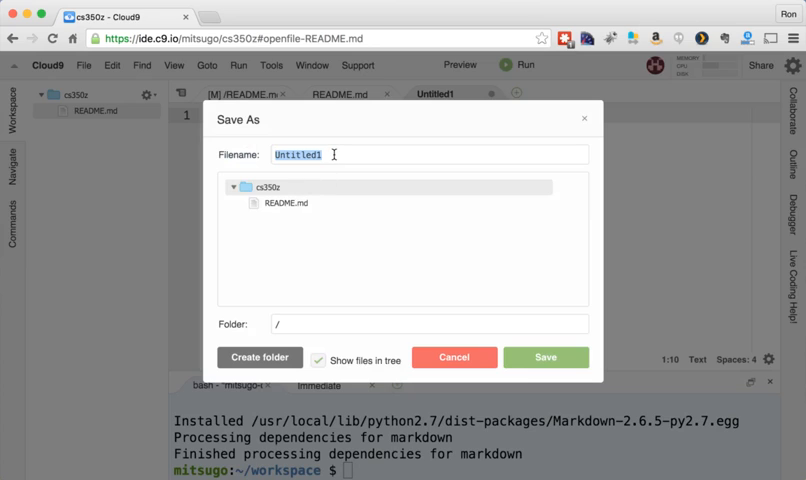
type("server.py")
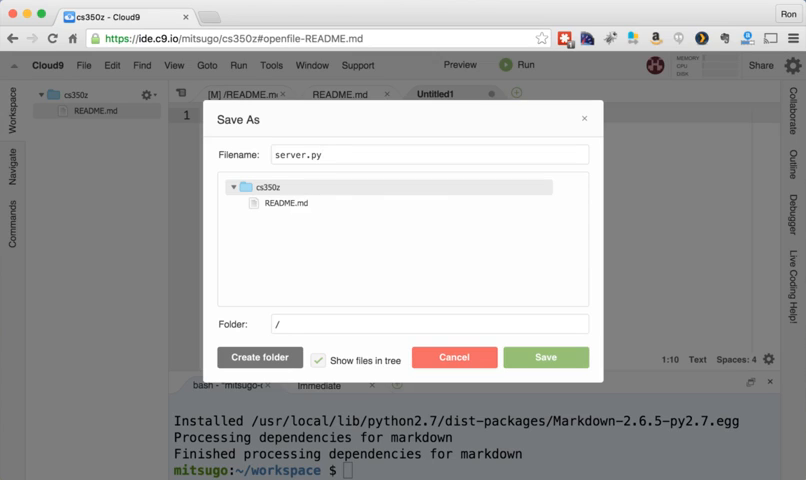
left_click(544, 356)
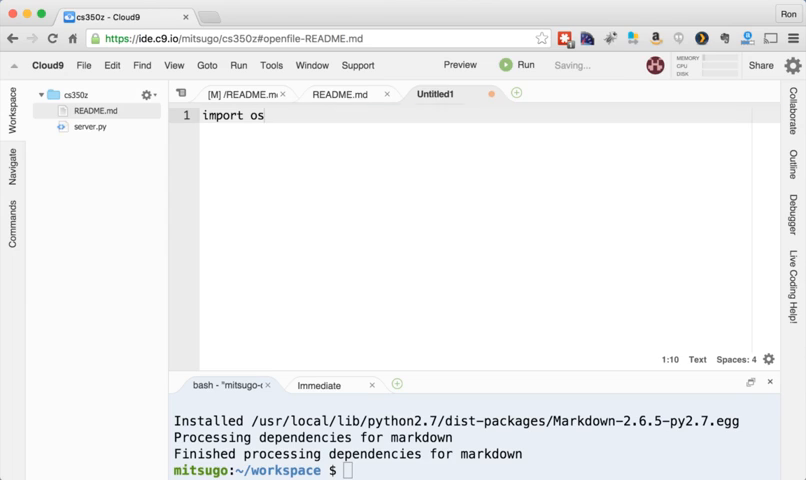
left_click(434, 94)
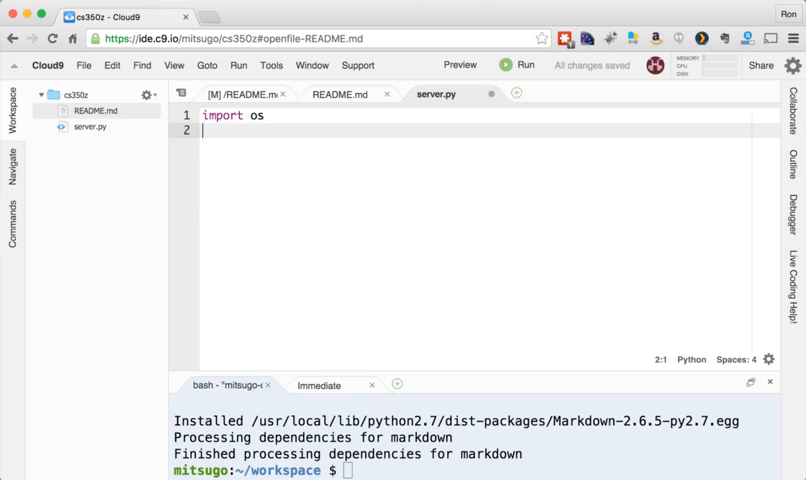
Step: Add 'from flask import Flask' below the os import
type("from")
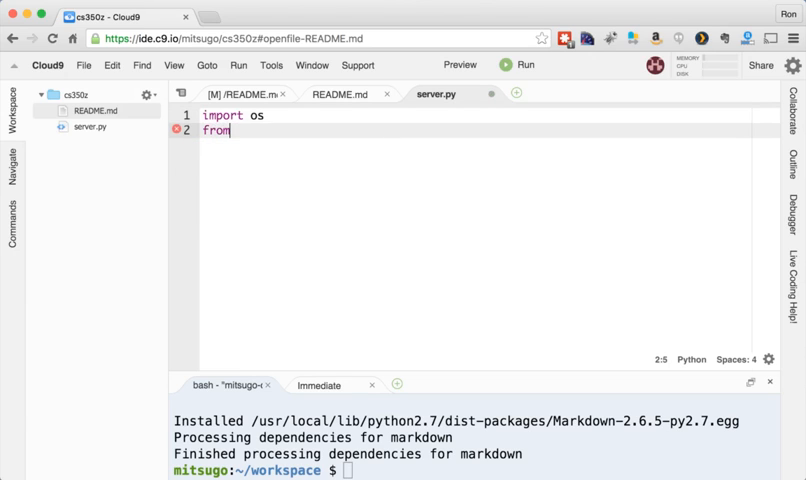
type("flask import Flask")
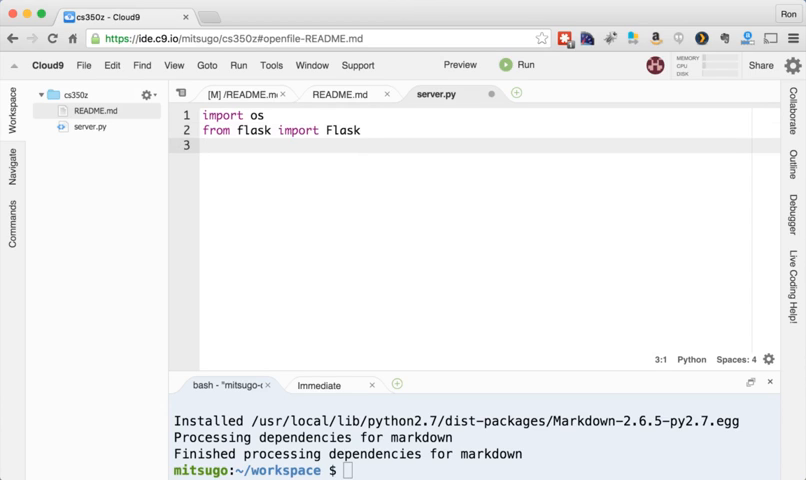
key("enter")
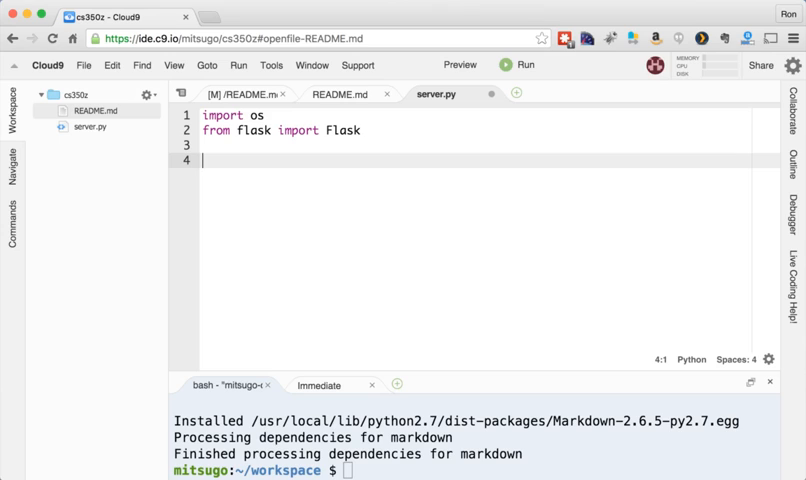
type("@app")
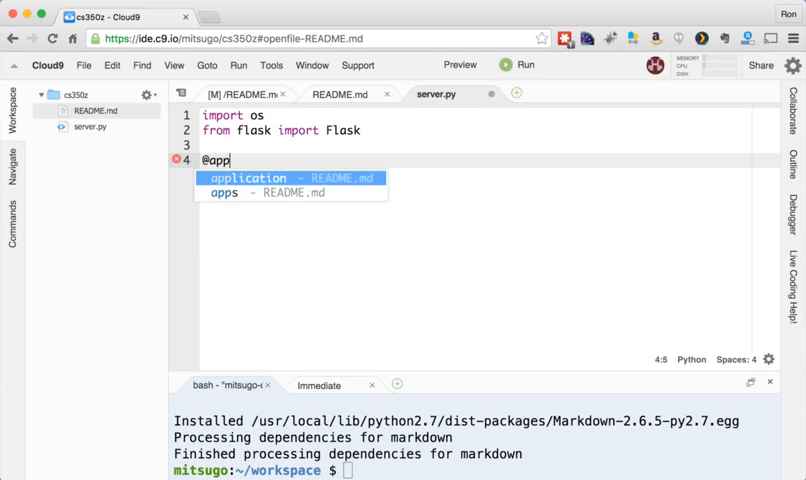
type(".")
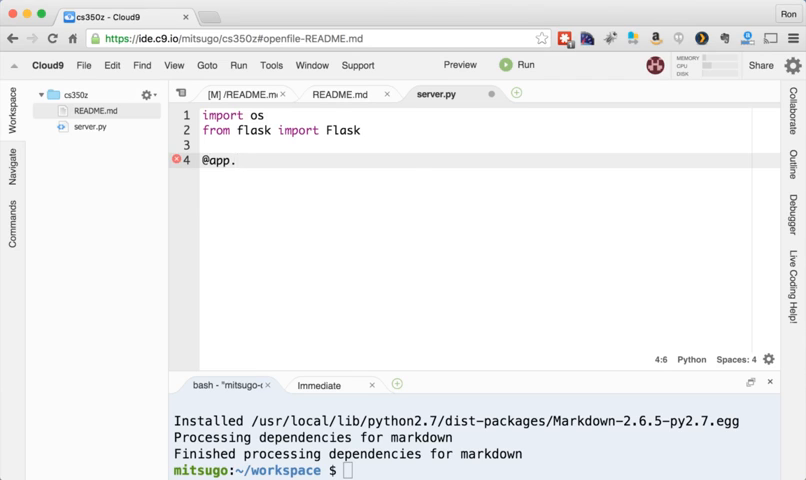
type("route(")
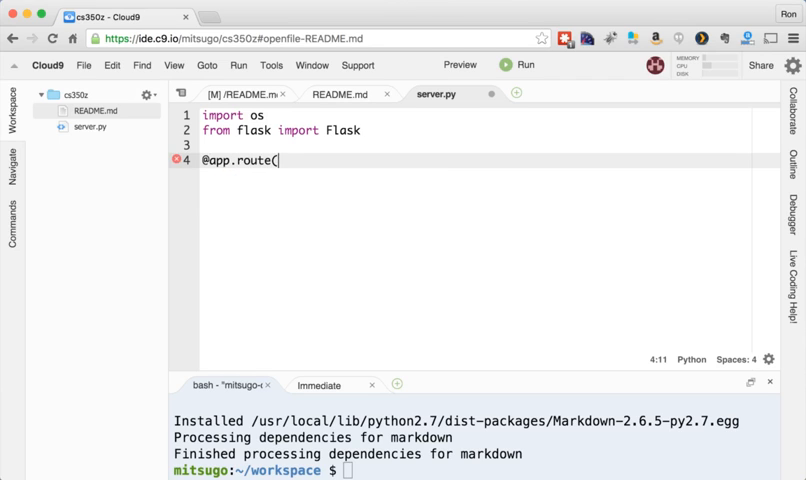
type("'/'")
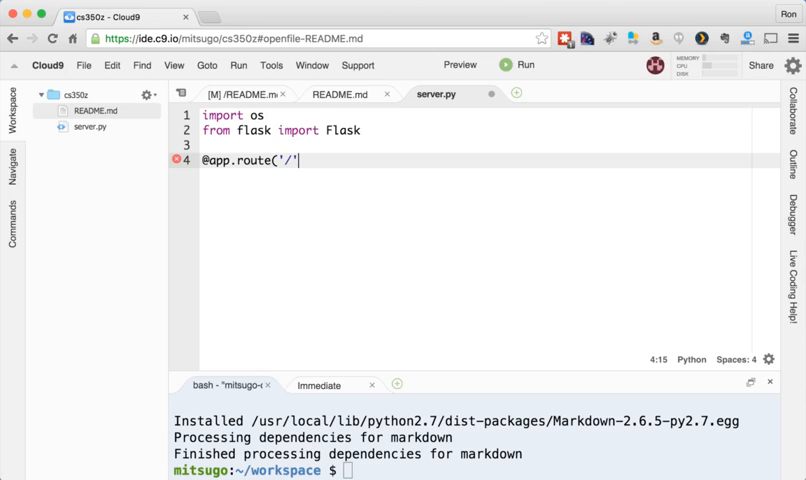
type(")")
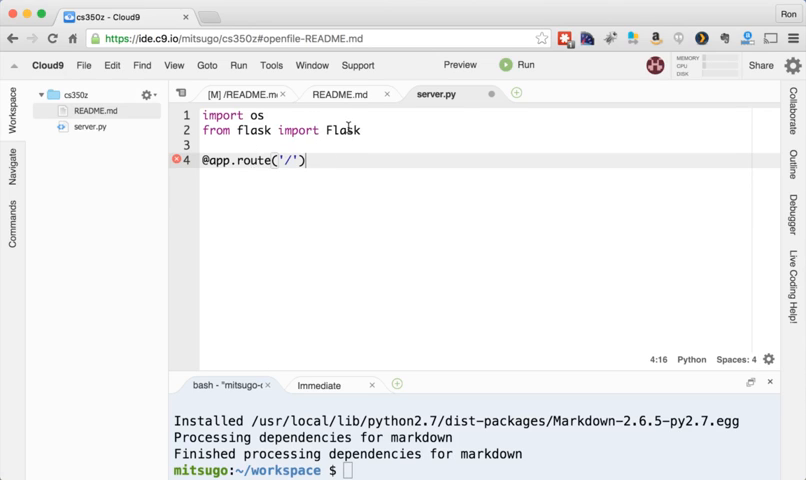
left_click(236, 144)
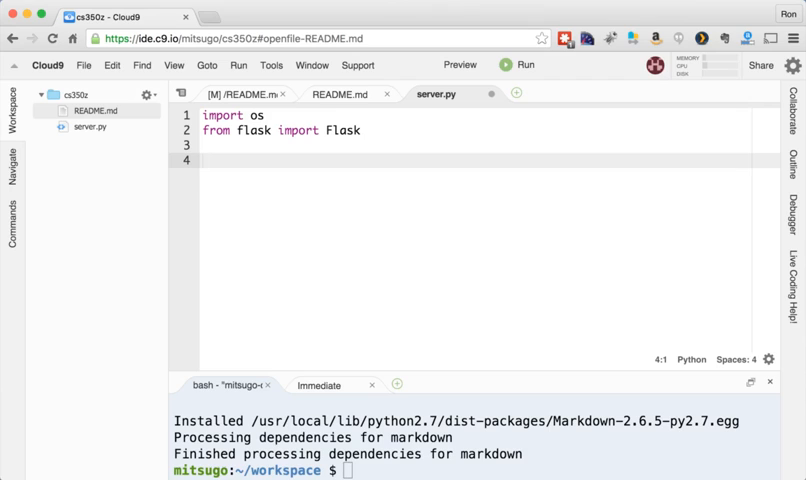
Step: Create the Flask application object with app = Flask(__name__)
type("app = Flask(__name__")
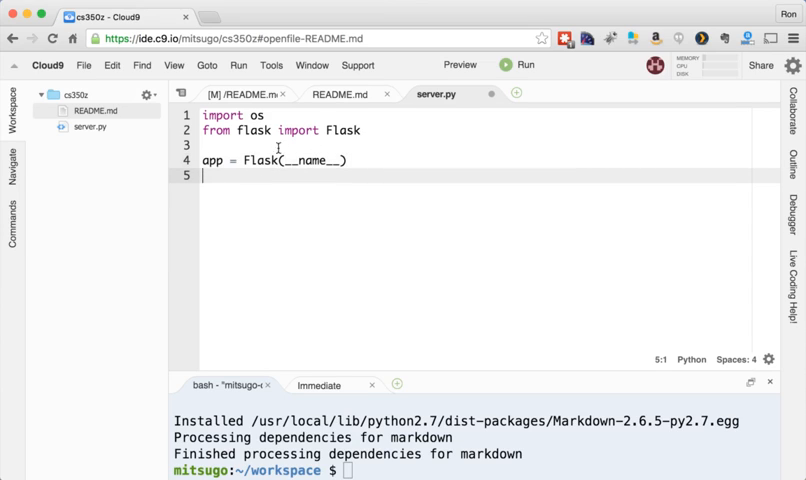
mouse_move(362, 148)
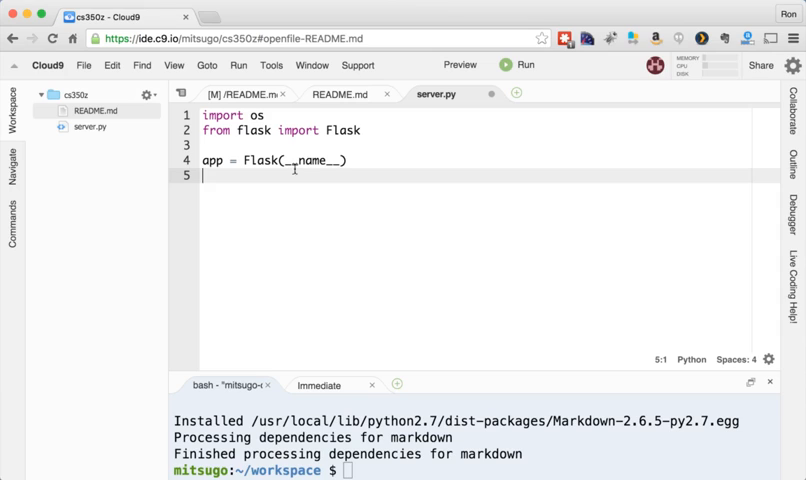
mouse_move(308, 172)
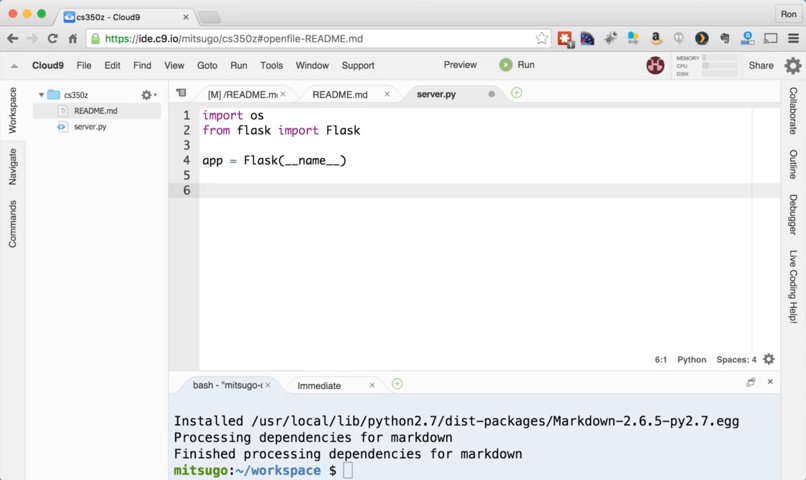
type("@")
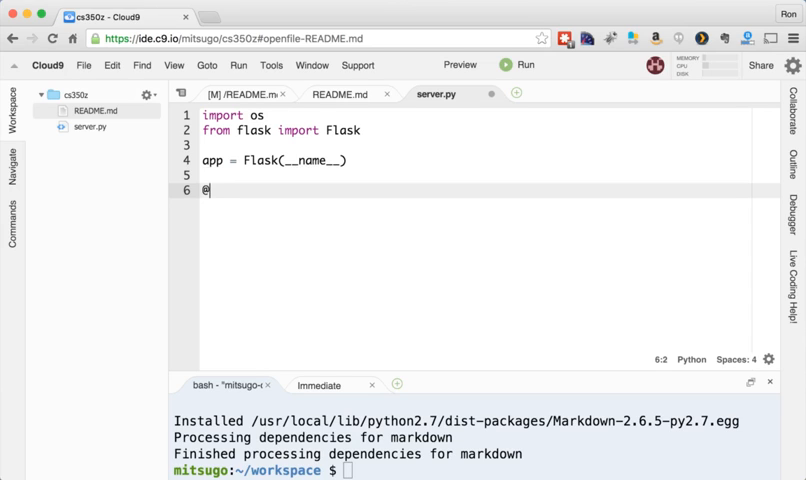
type("app.")
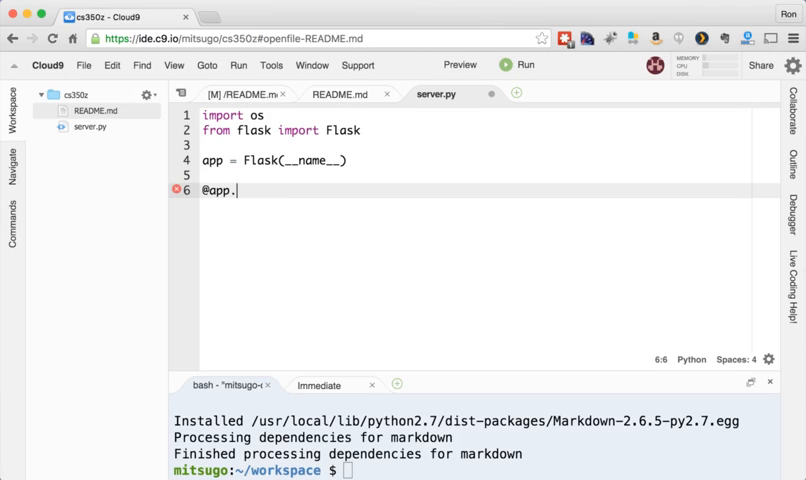
type("route(")
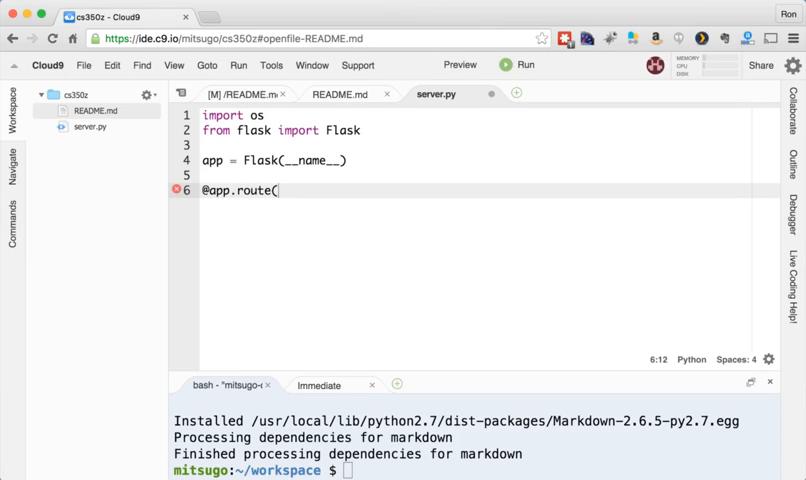
type("'/'")
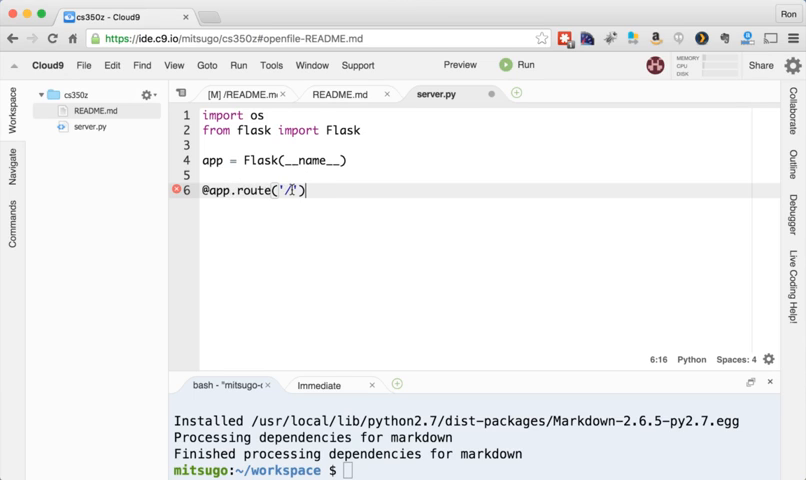
key("enter")
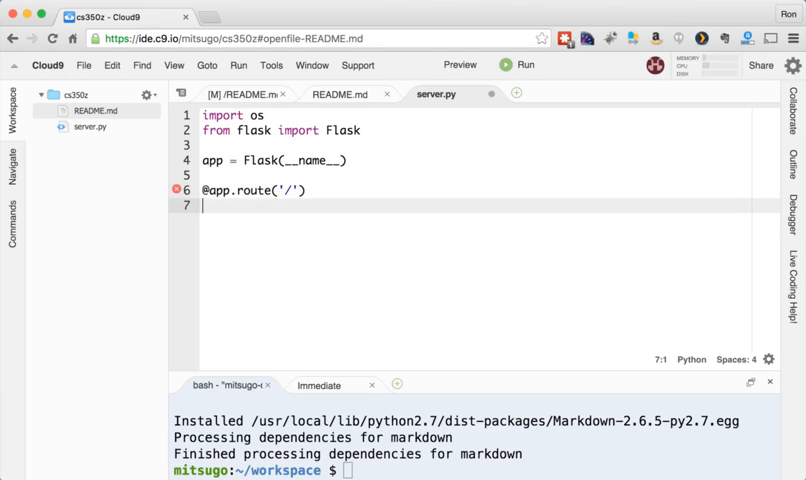
Step: Define helloWorld() returning "Hello World" under the route
type("def")
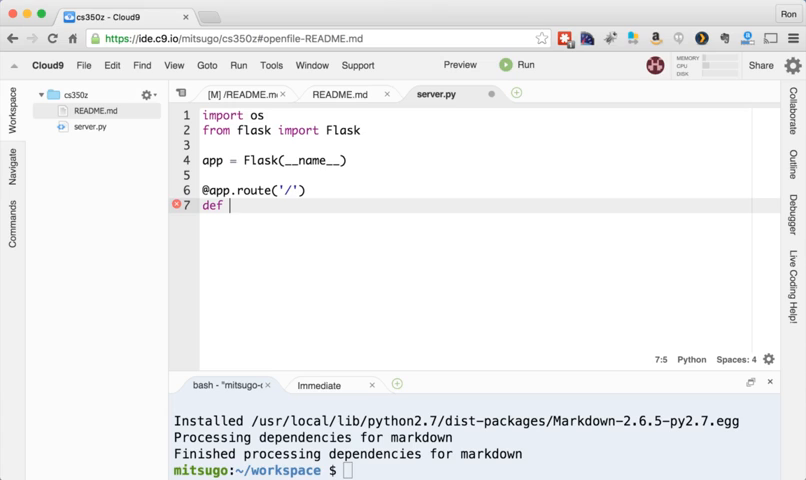
type("he")
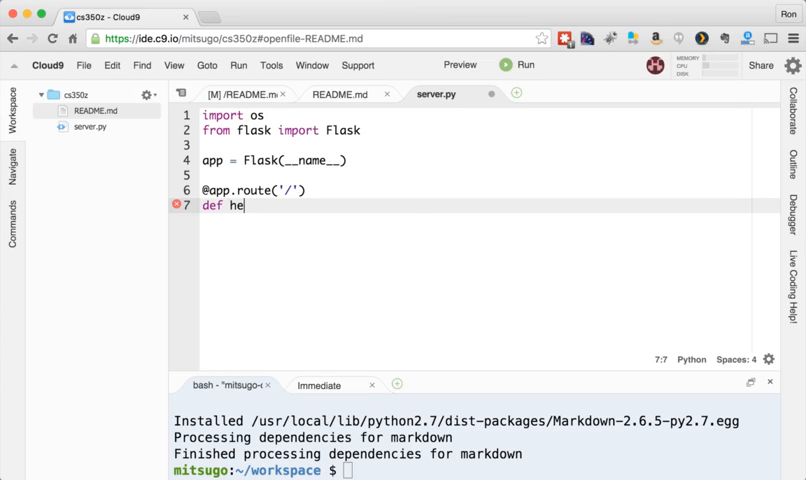
type("lloWorld():")
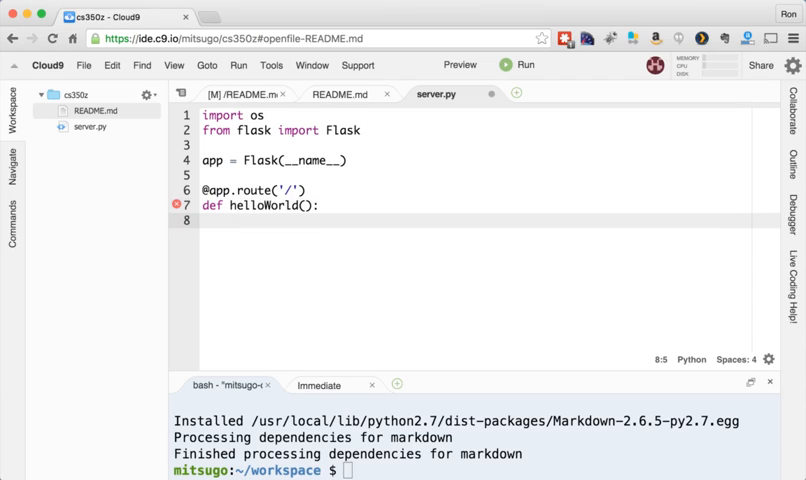
type("return \"H")
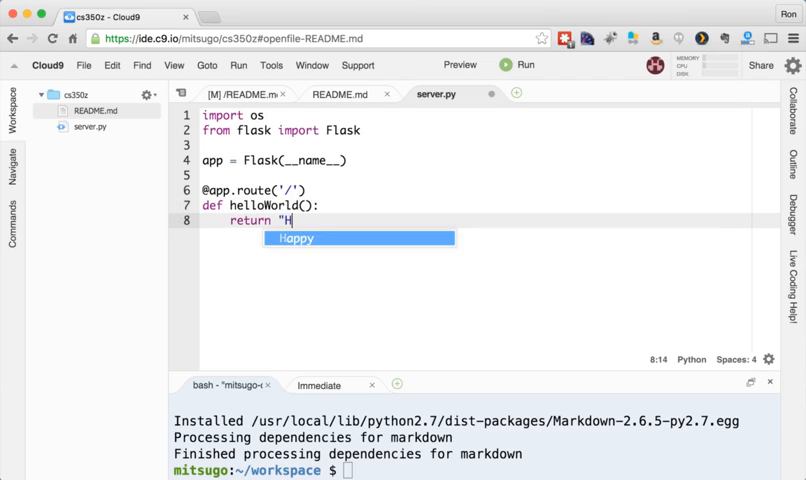
type("ello World")
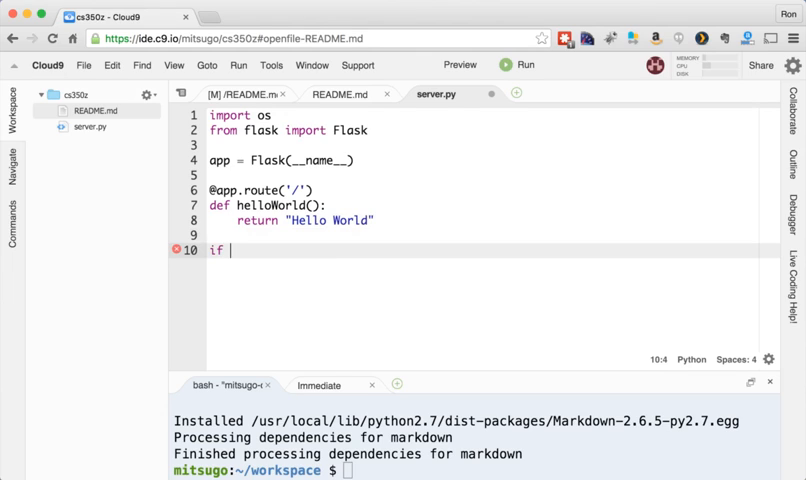
Step: Write the if __name__ == '__main__': guard below the function
type("__nam")
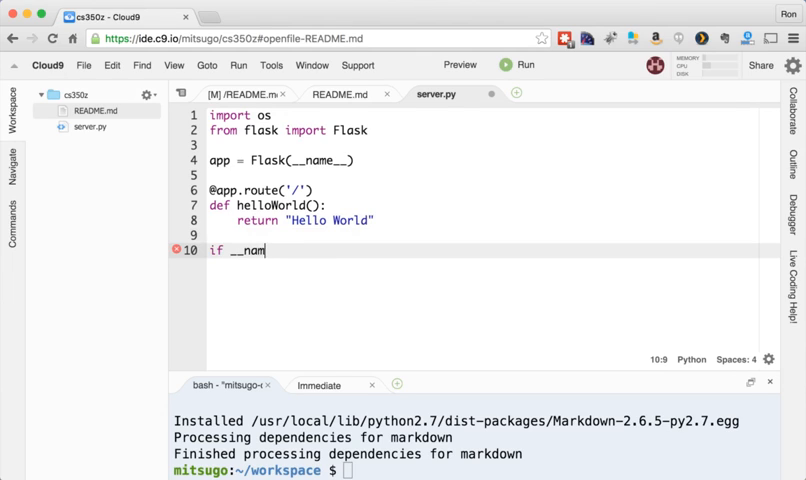
type("e__ ==")
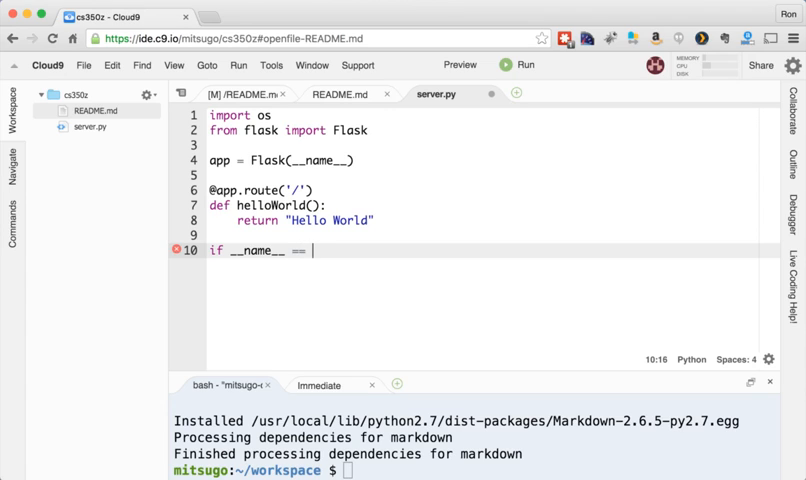
type("'")
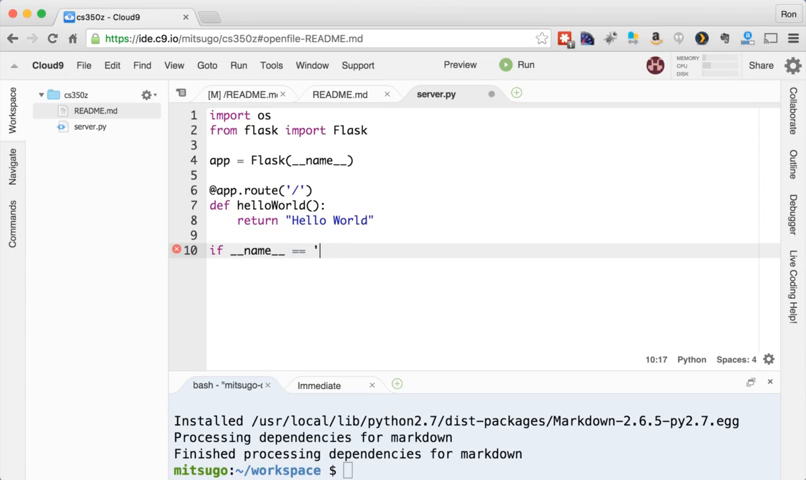
type("__main")
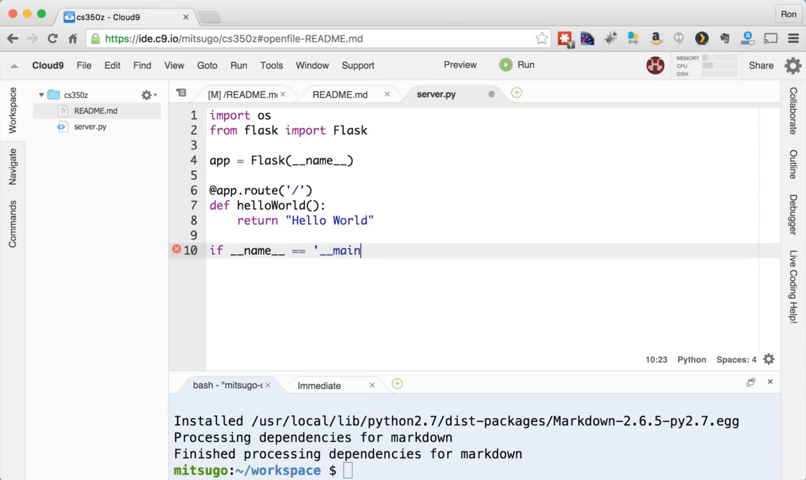
type("__':")
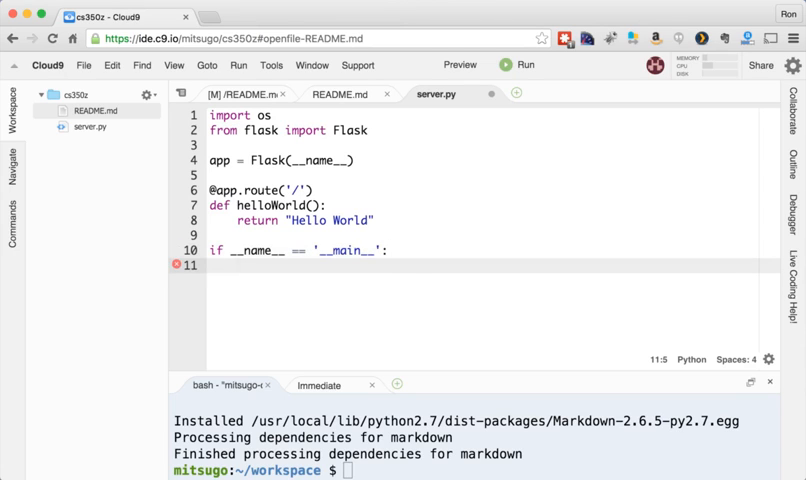
Step: Call app.run with host=os.getenv('IP', '0.0.0.0')
type("app.ru")
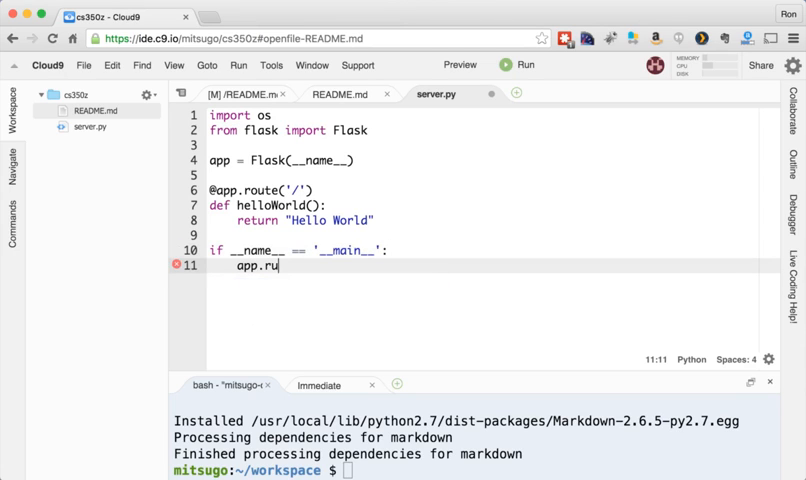
type("n(")
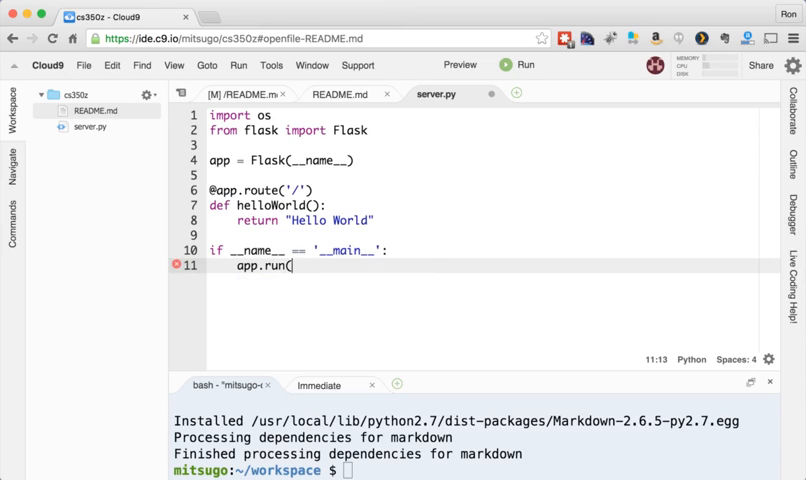
type("host")
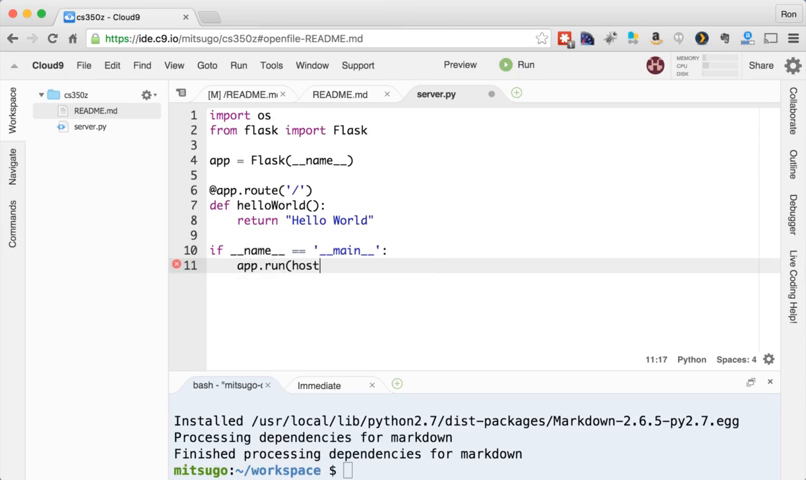
type("=")
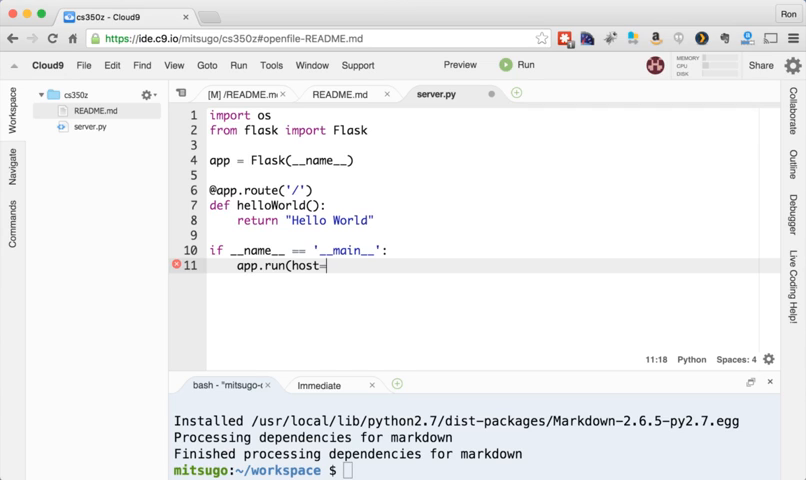
type("os.")
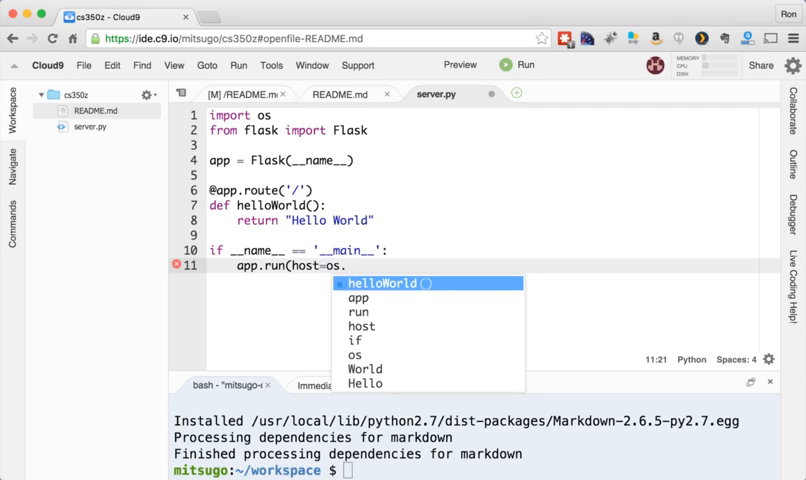
type("gete")
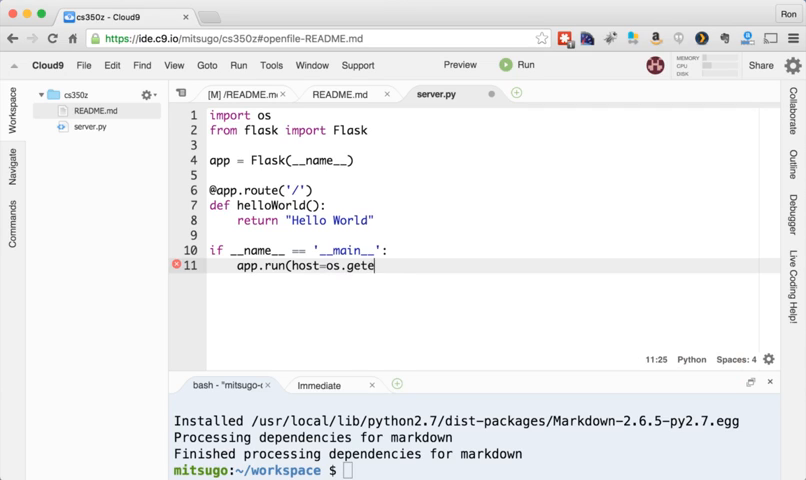
type("nv('")
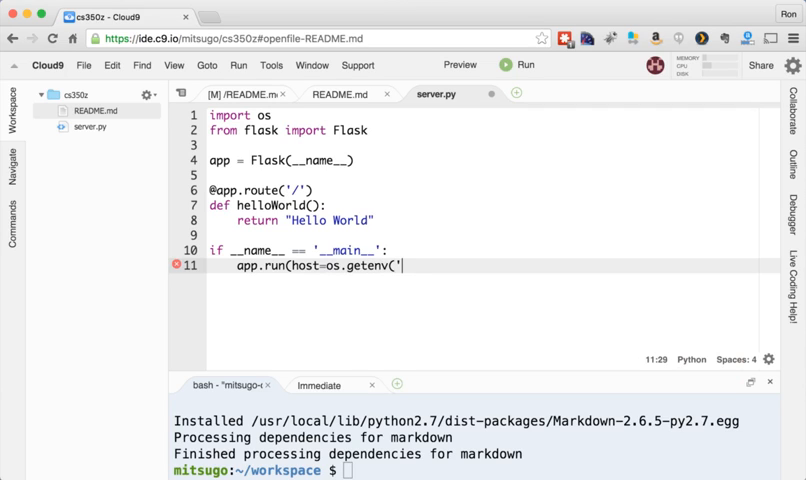
type("IP")
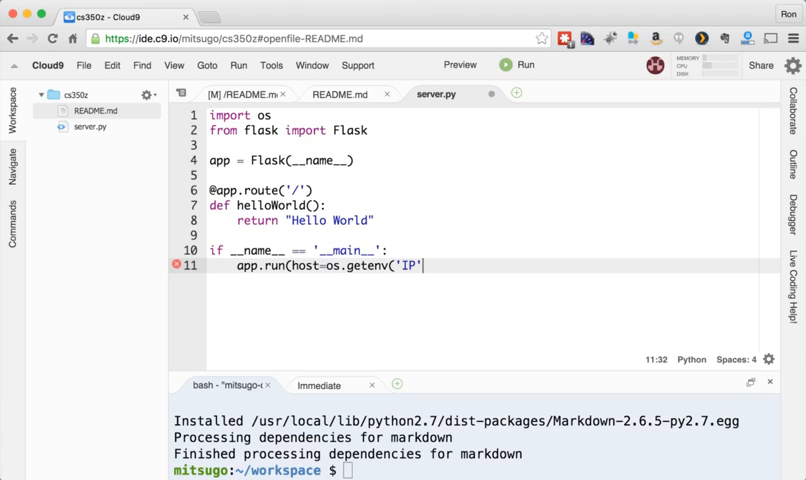
type(", '")
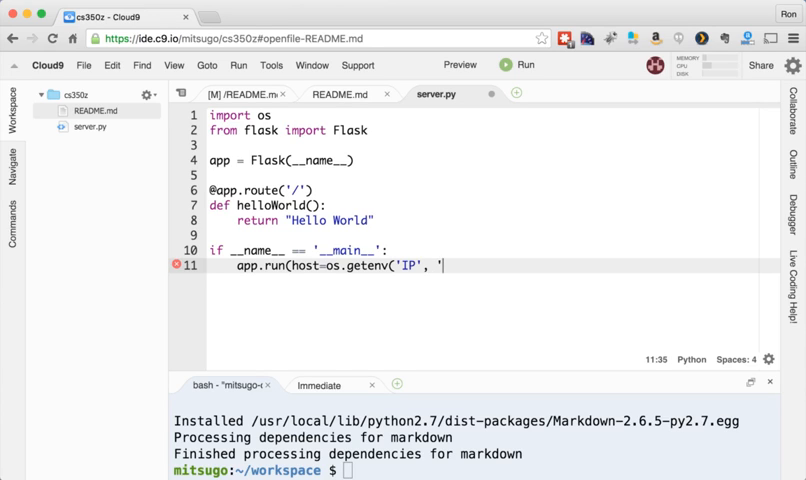
type("0.0.")
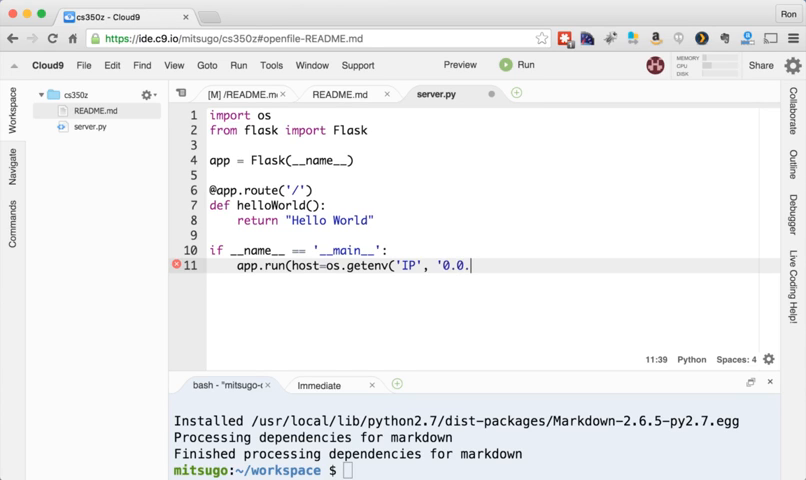
type("0.0)")
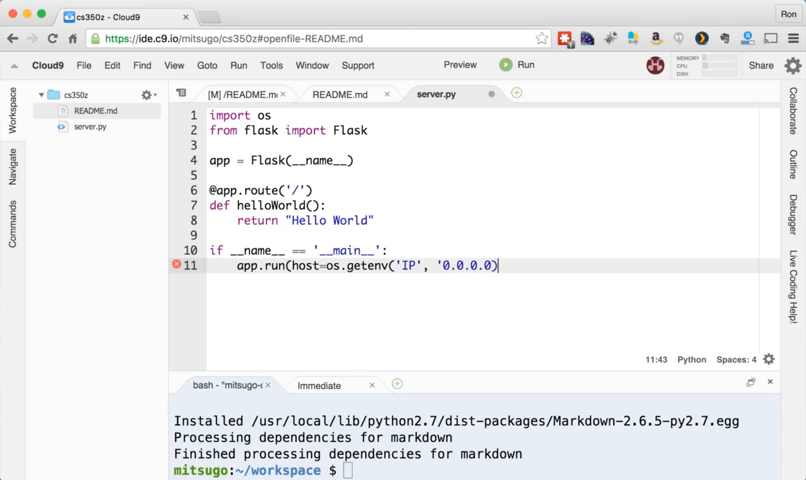
type(",")
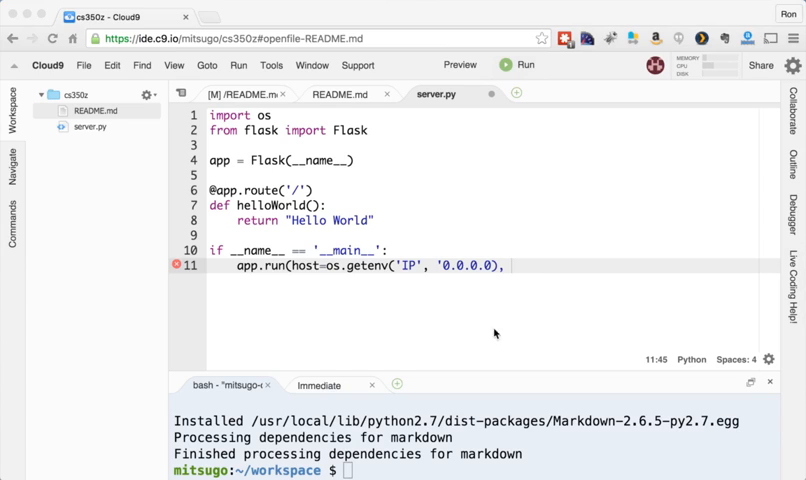
Step: Add port=int(os.getenv('PORT', 8080)) to the app.run arguments
type("port")
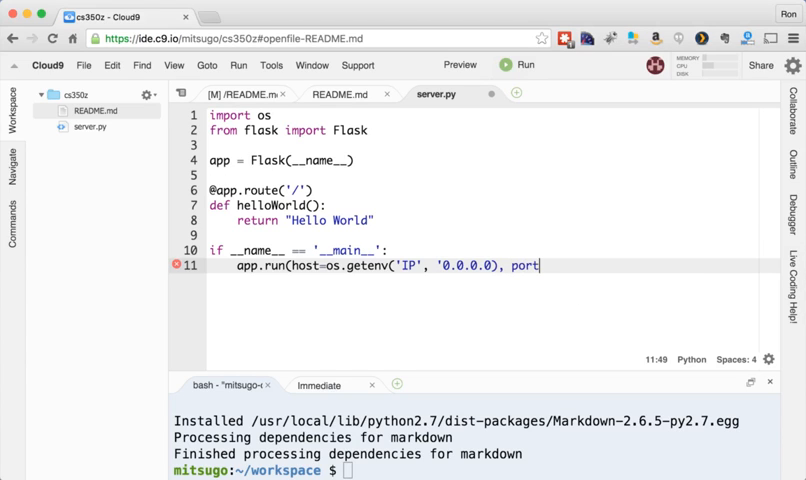
type("=")
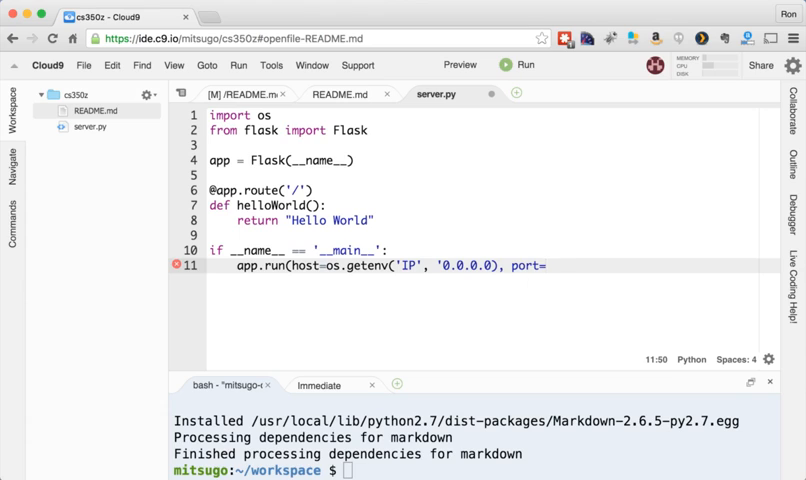
type("int(os.")
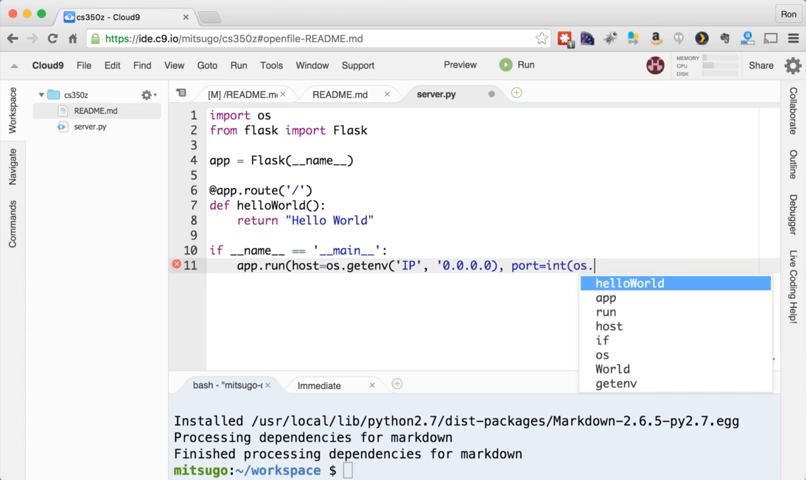
type("getenv(")
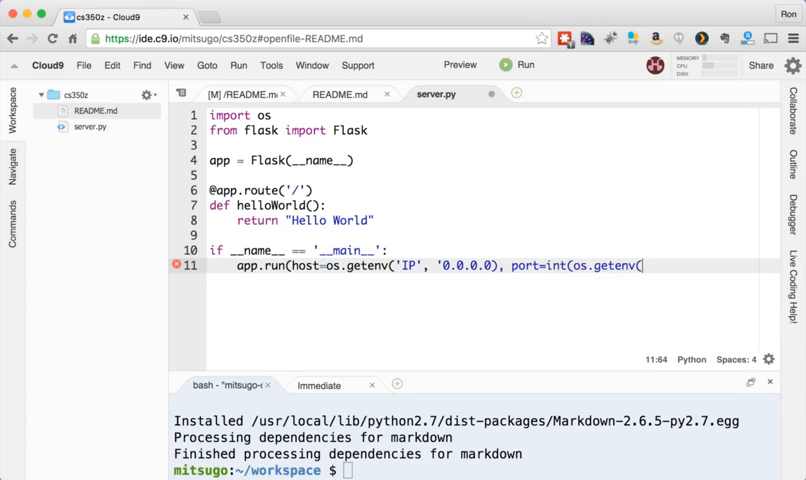
type("'PORT',")
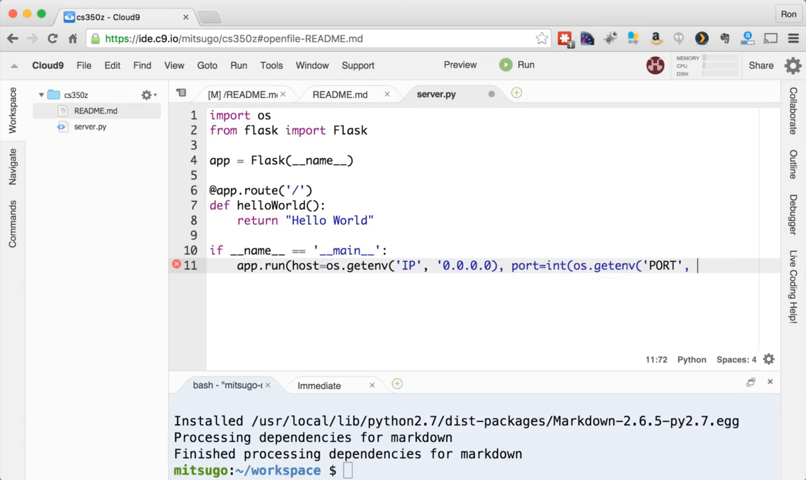
type("8080)")
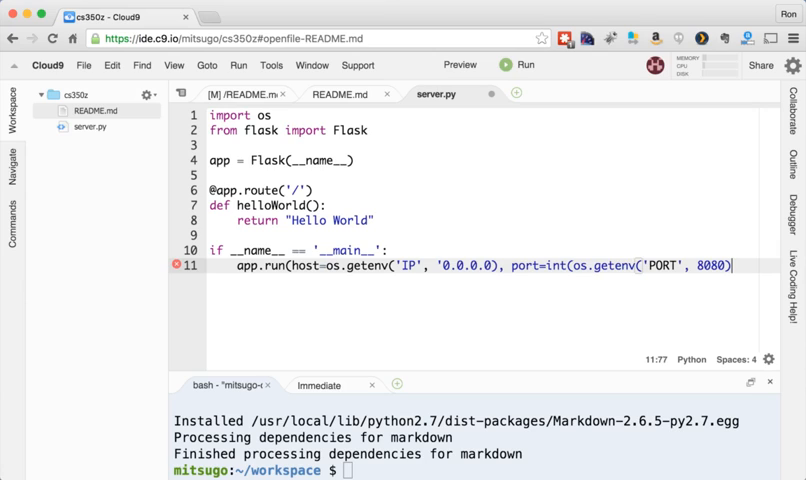
type(")")
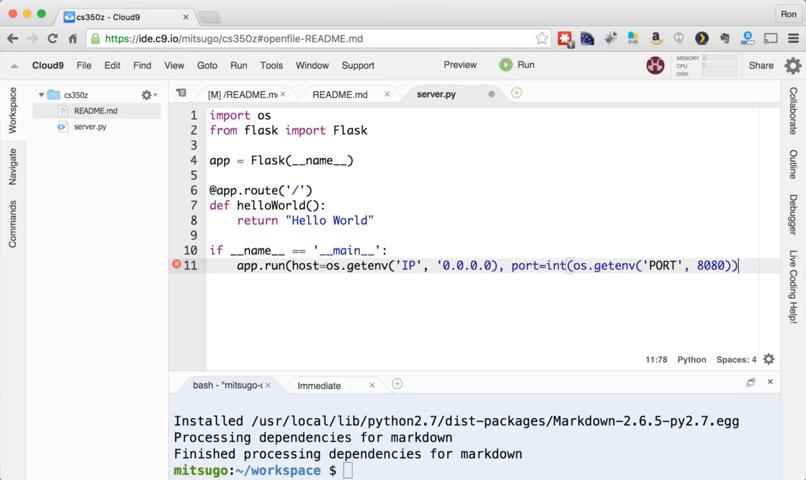
type("), debu")
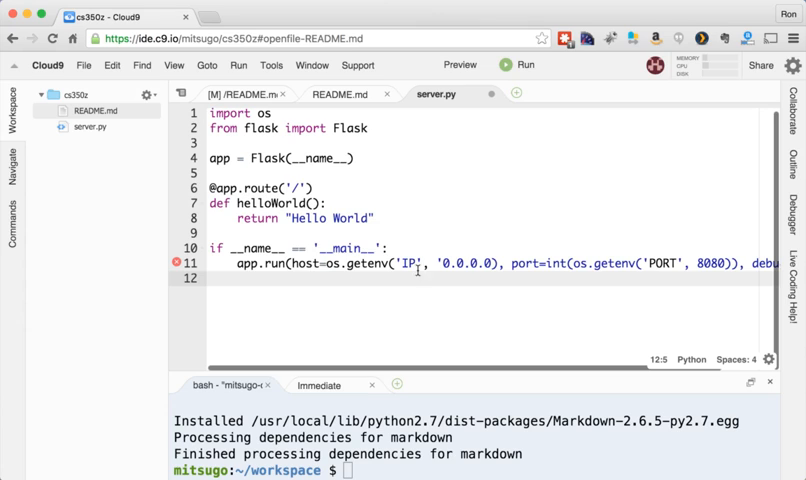
mouse_move(608, 292)
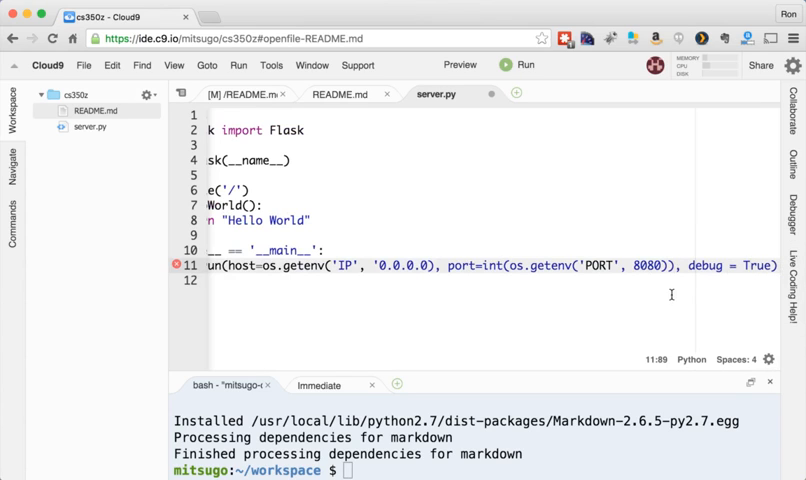
Step: Add debug = True to app.run and launch server.py with the runner
left_click(426, 264)
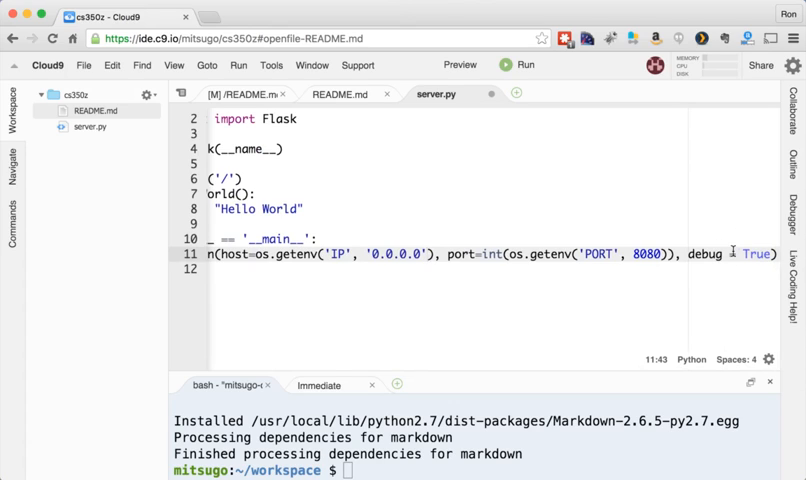
mouse_move(724, 272)
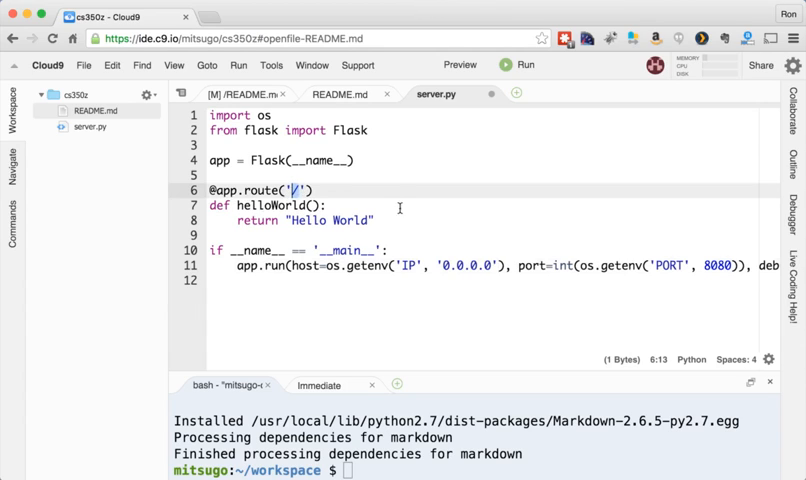
left_click(352, 160)
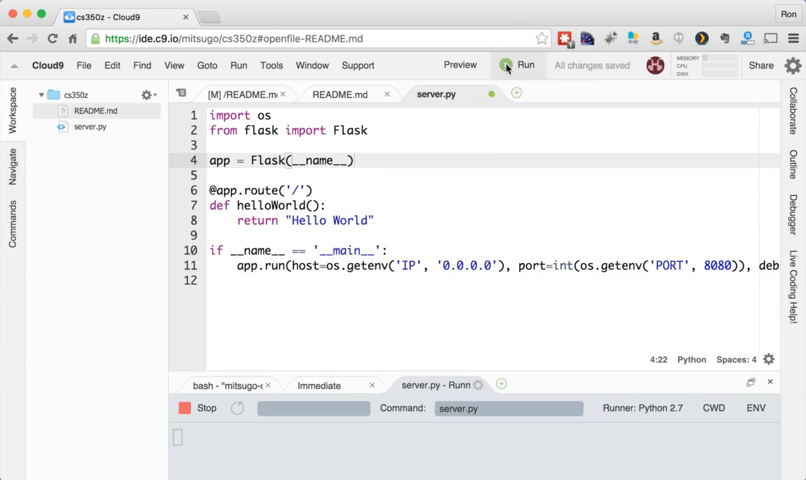
left_click(520, 64)
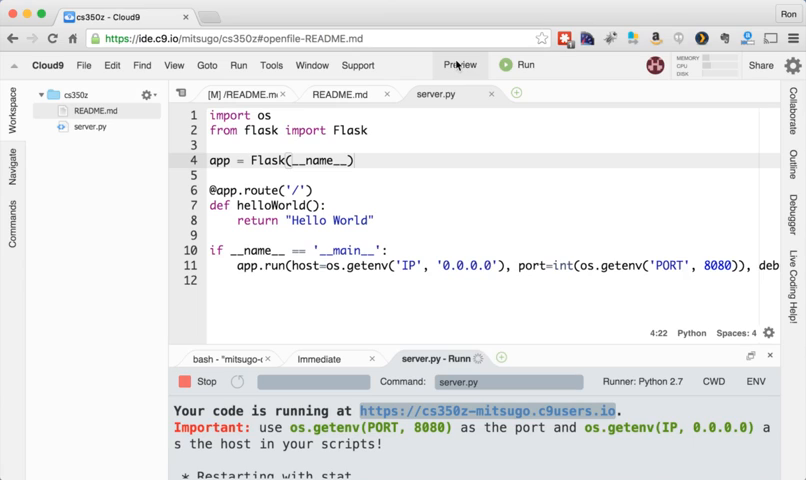
mouse_move(464, 152)
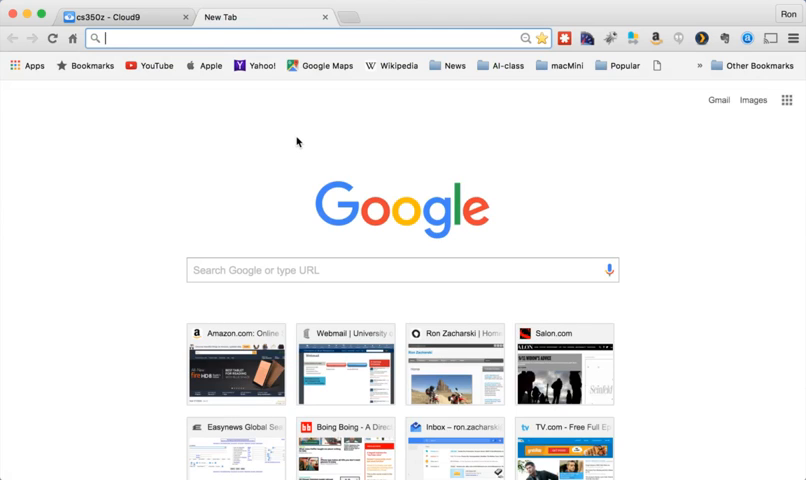
type("https://cs350z-mitsugo.c9users.io")
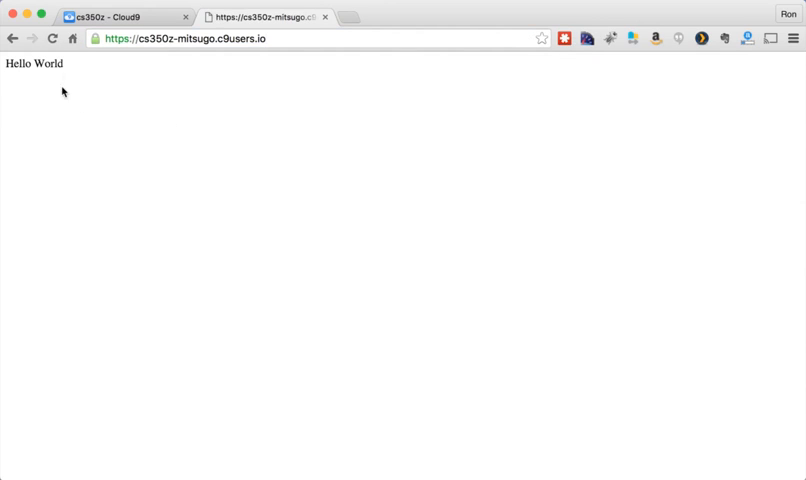
mouse_move(146, 116)
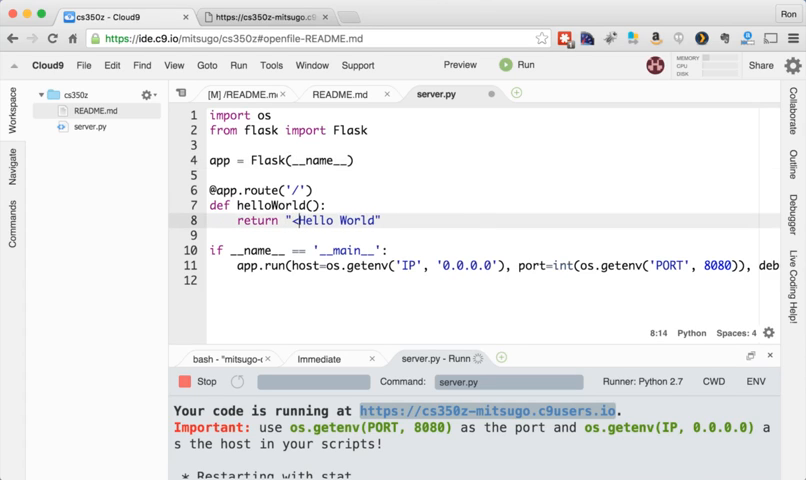
Step: Wrap the returned "Hello World" in <h1>…</h1> tags and switch to the browser to check
type("<h1>")
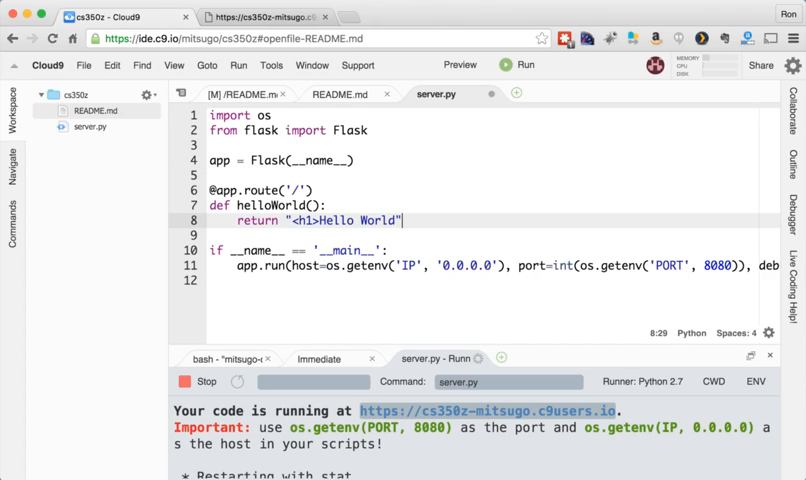
type("<h1")
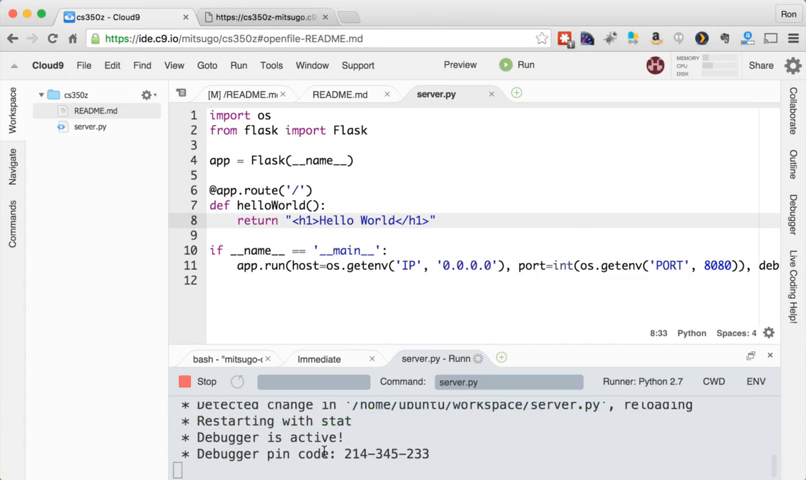
left_click(264, 16)
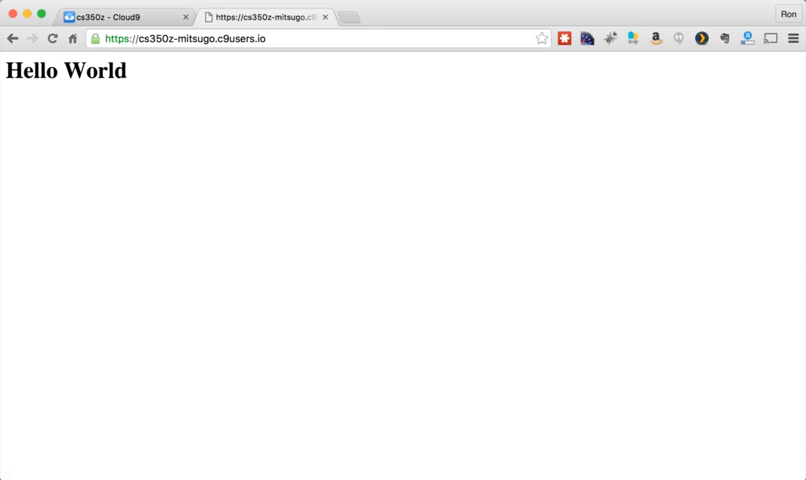
mouse_move(674, 318)
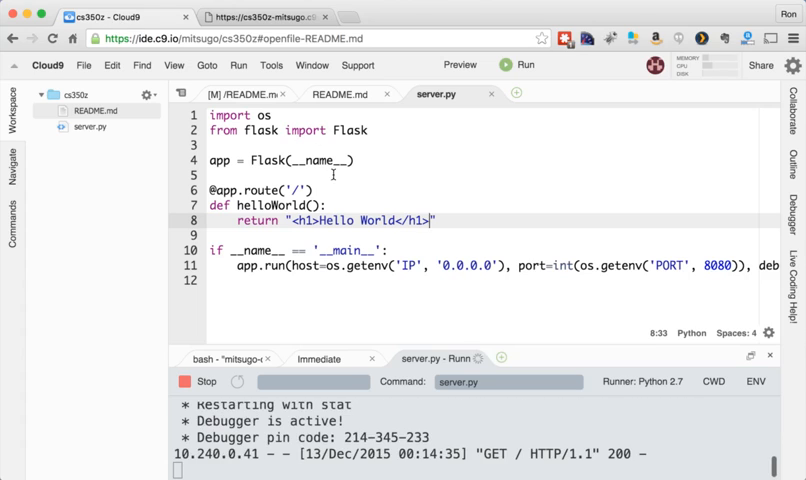
Step: Add style="color:red" to the opening <h1> tag of the Hello World heading
left_click(308, 220)
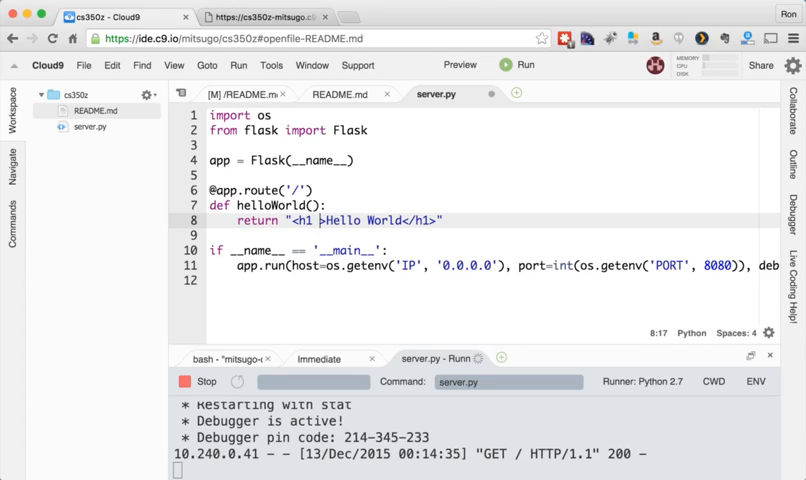
type("stu")
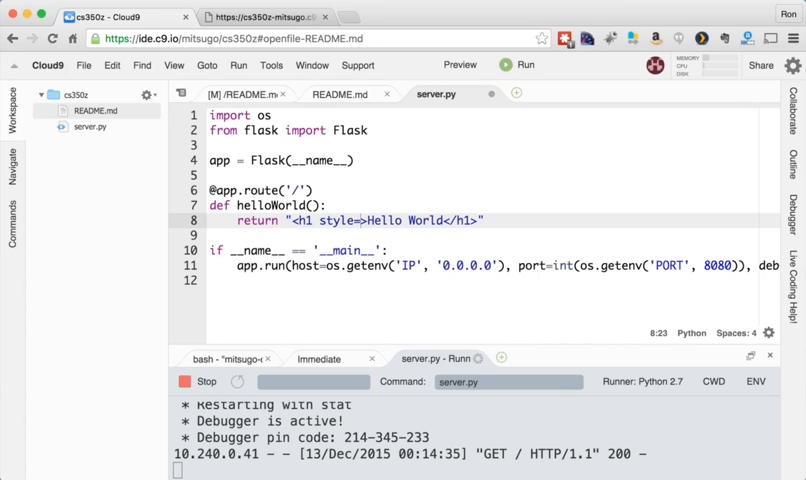
type("\\\"")
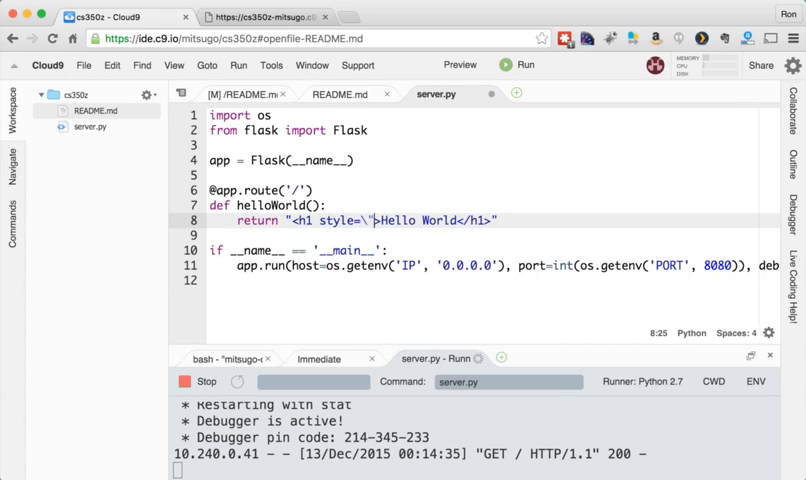
type("color:")
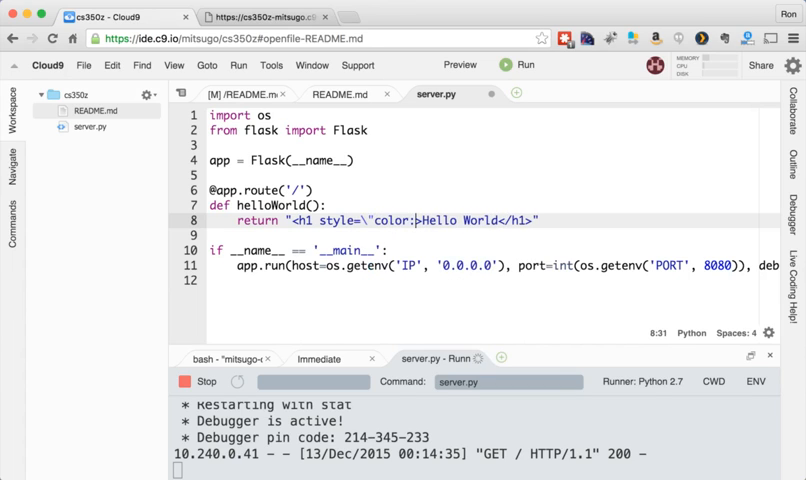
type("red")
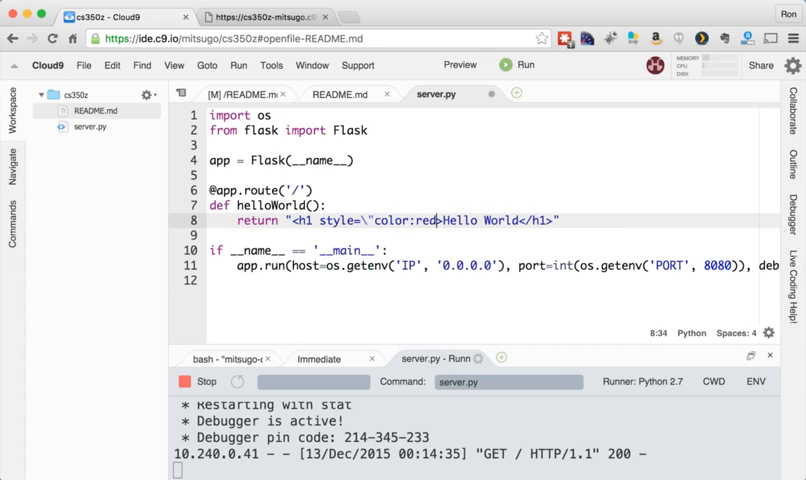
type("\\\"")
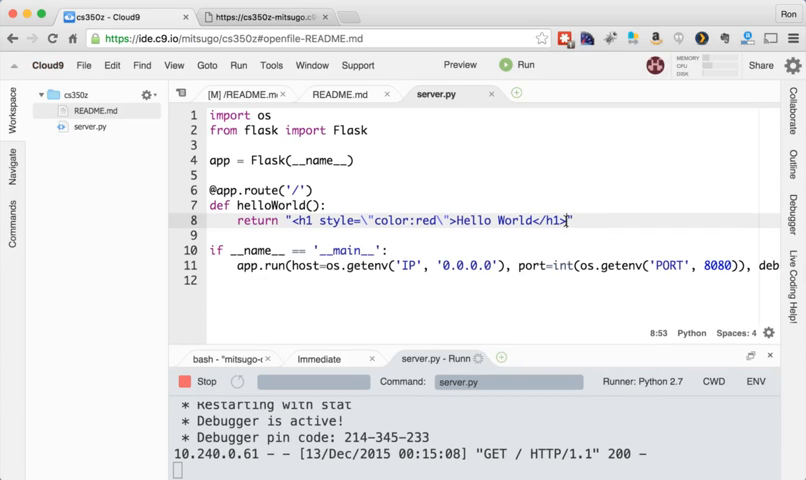
Step: Add the sentence 'Welcome to the website about stuff!' after the closing </h1> tag
type("Welcome to the website about stuff!")
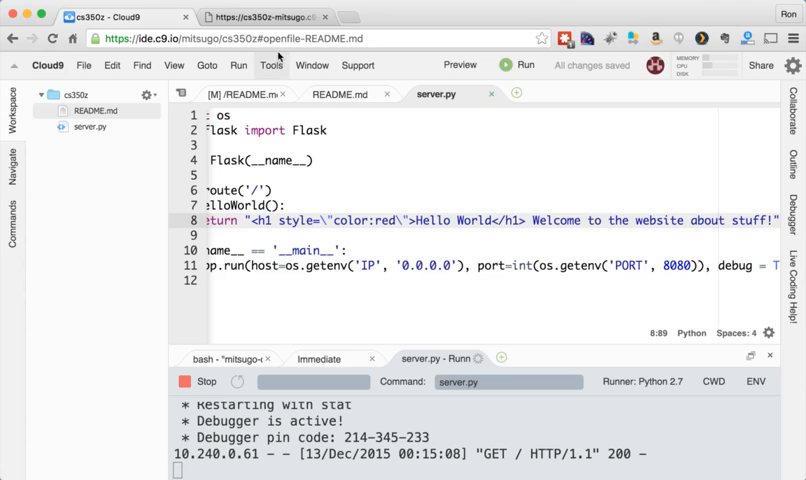
Step: Reload the home page in Chrome so Hello World appears as a red heading
left_click(264, 16)
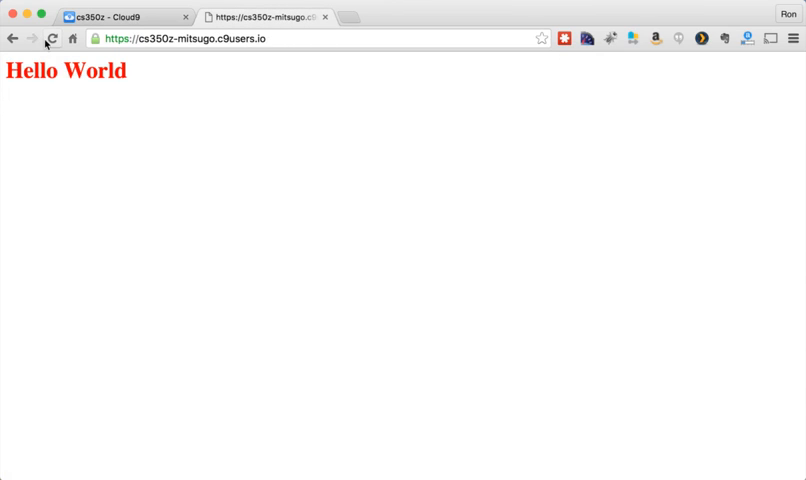
left_click(52, 40)
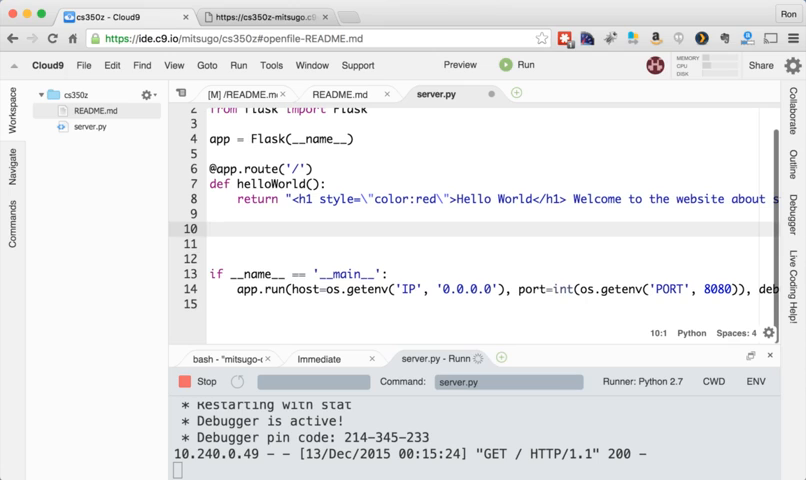
type("@app.")
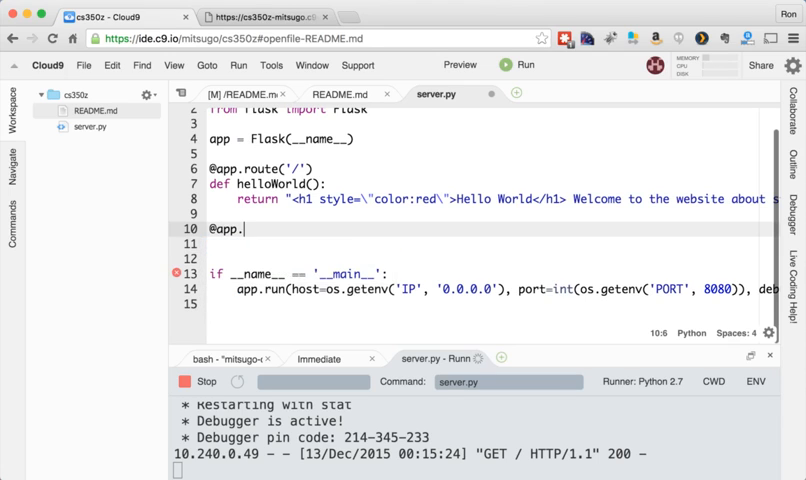
type("route(")
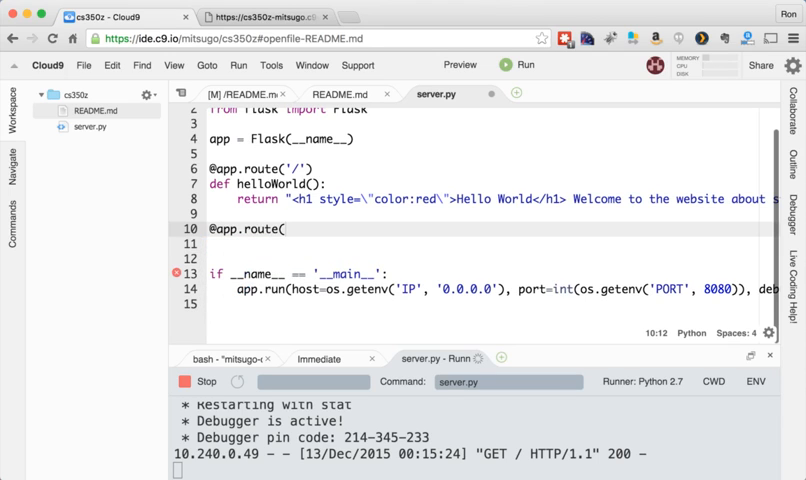
type("/about'")
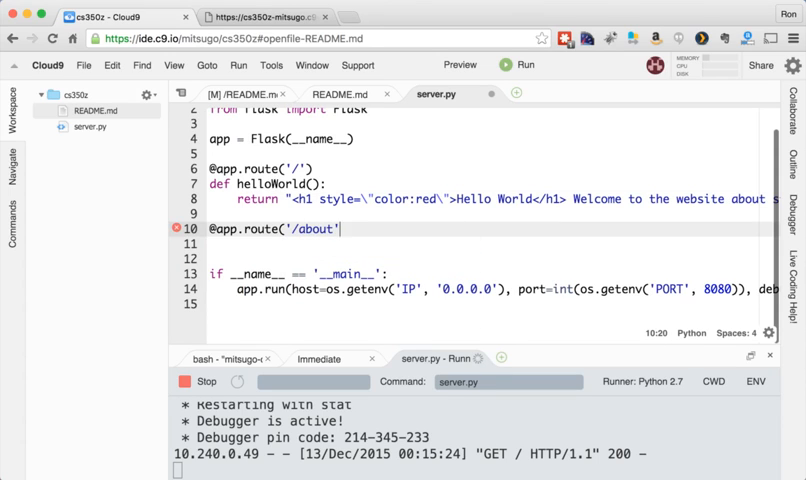
type("d")
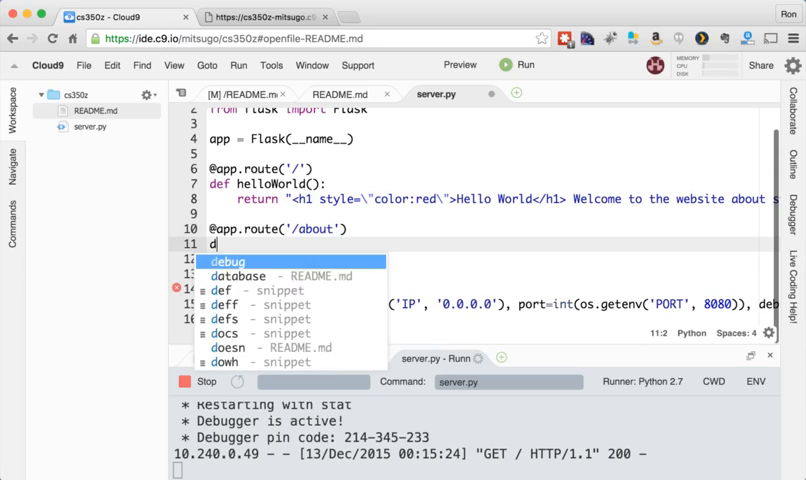
type("ef about")
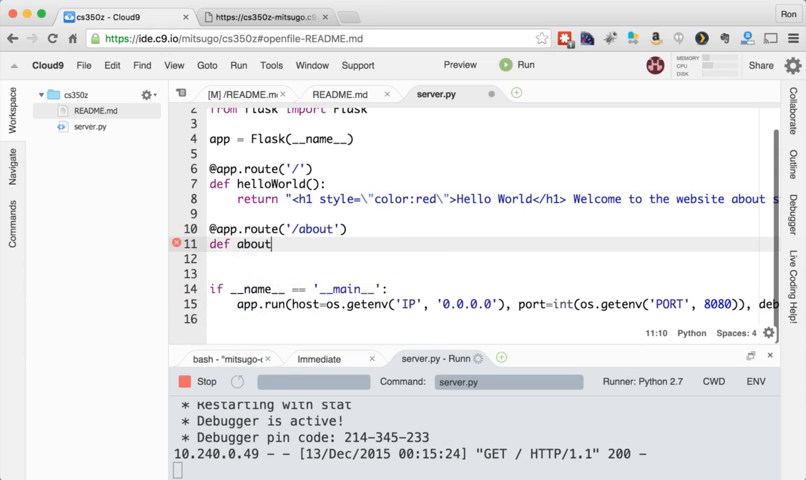
type("Me():")
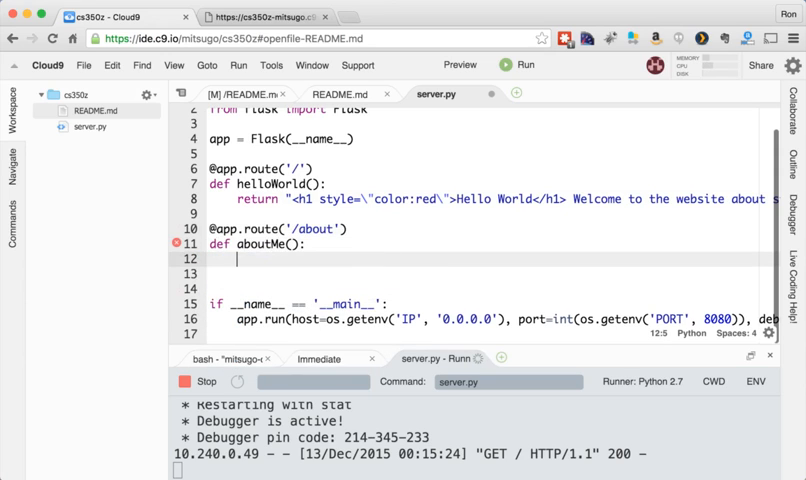
type("return")
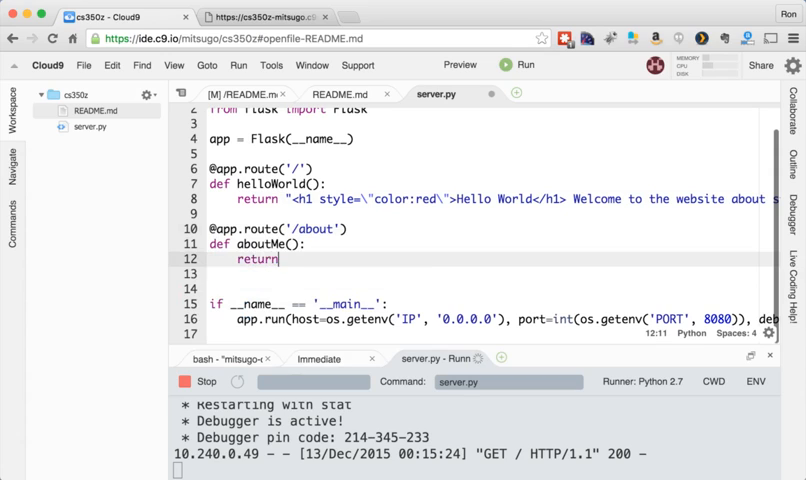
Step: Return "<h1>About me me</h1>I was born on a farm in Northern Wisconsin" from aboutMe
type("\"")
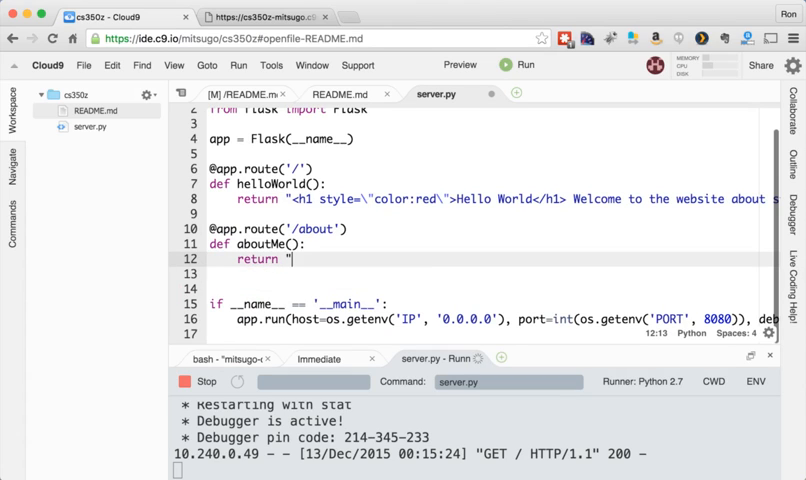
type("<h1>")
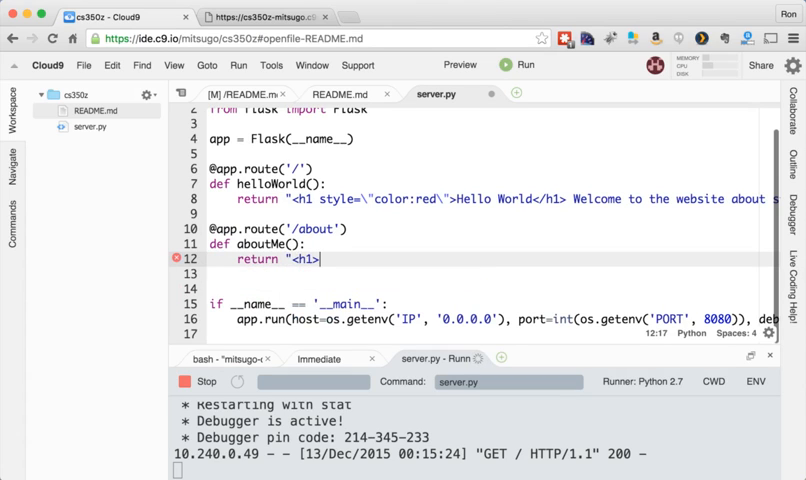
type("About me me me</h1")
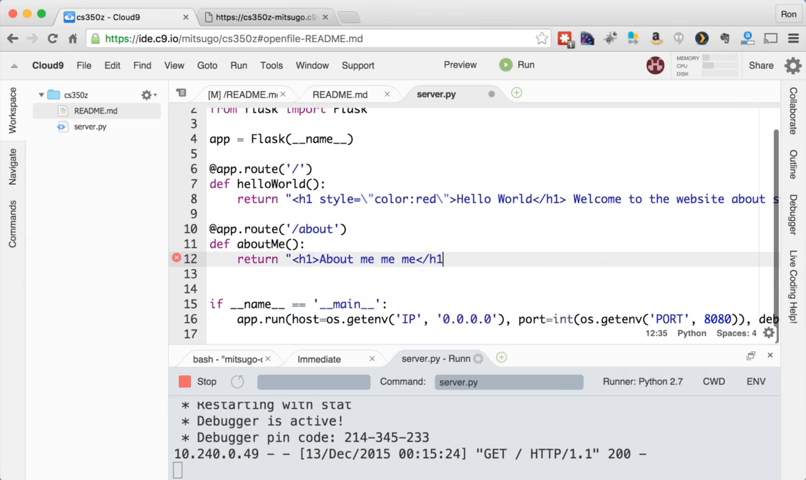
type("I was born on a")
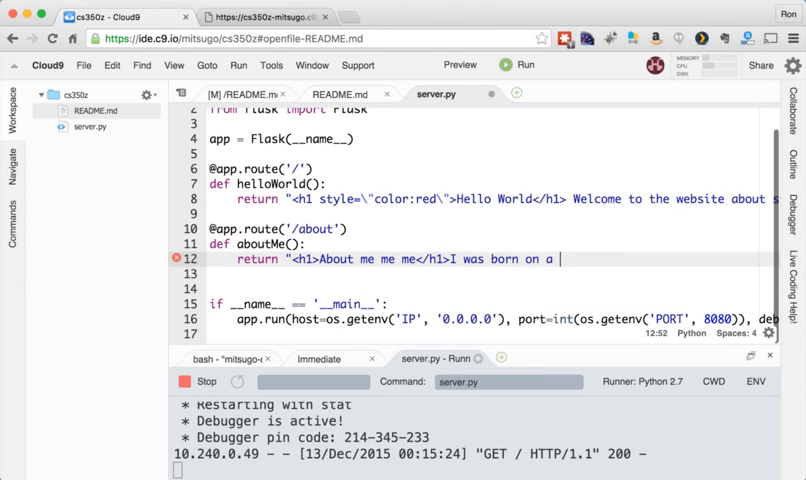
type("farm in")
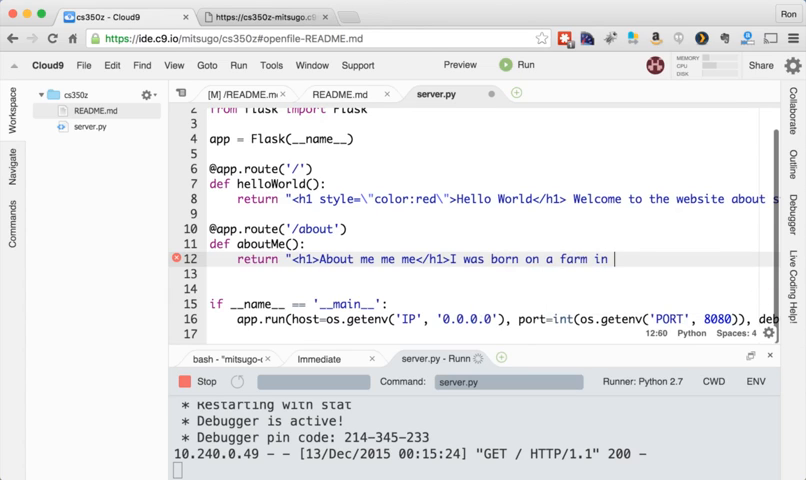
type("Northern Wis")
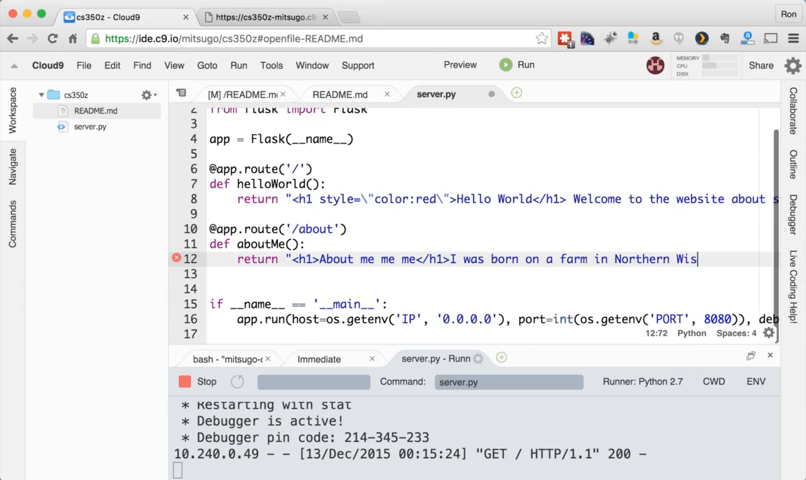
type("consin")
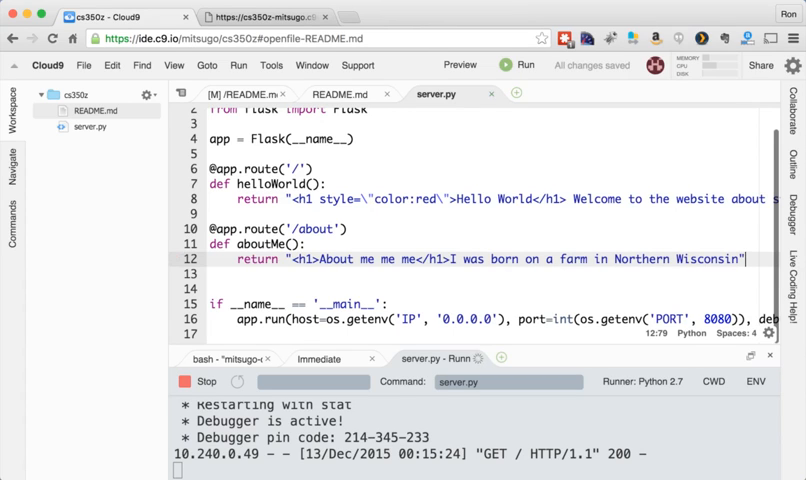
Step: Visit the site's /about page in Chrome to see the About heading and farm line, then return to Cloud9
left_click(264, 16)
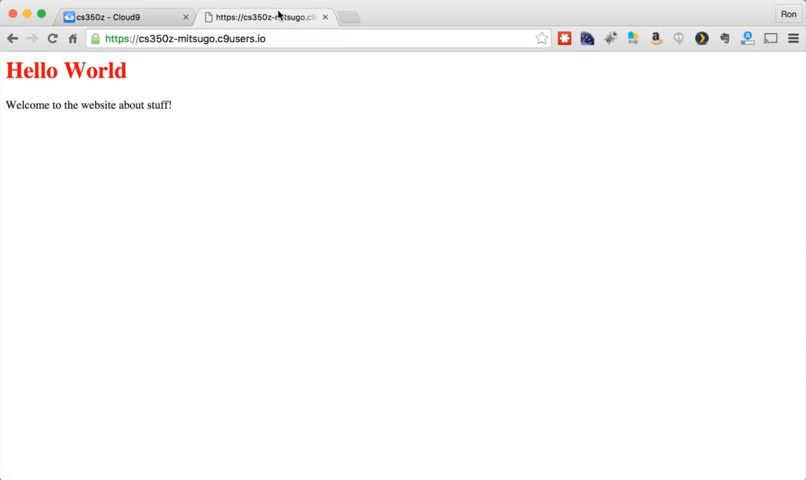
mouse_move(56, 40)
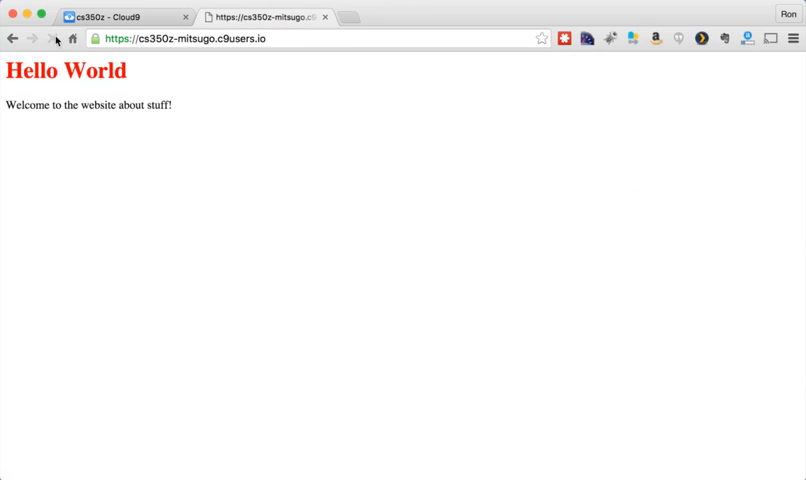
left_click(200, 40)
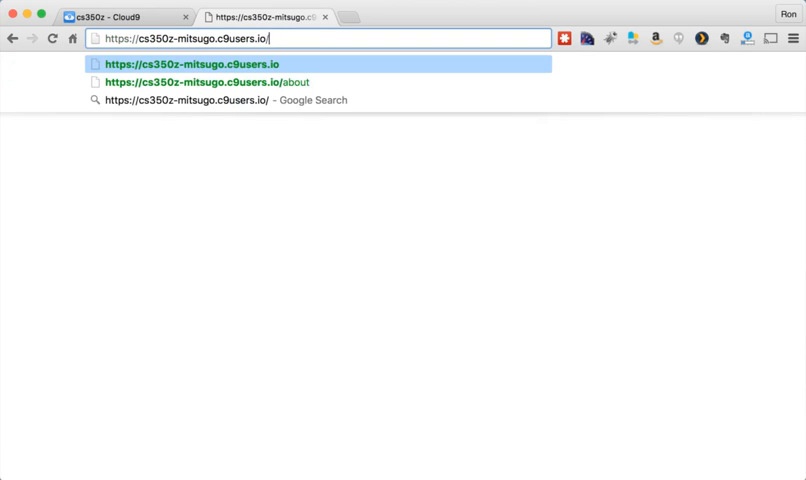
left_click(204, 82)
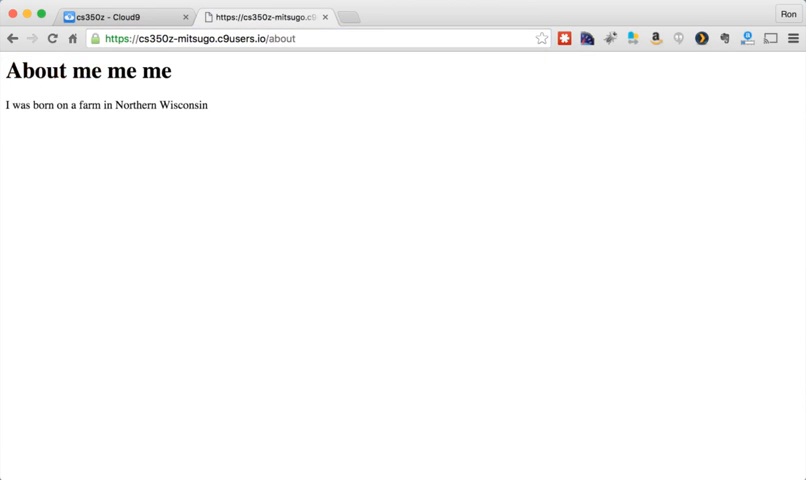
mouse_move(104, 96)
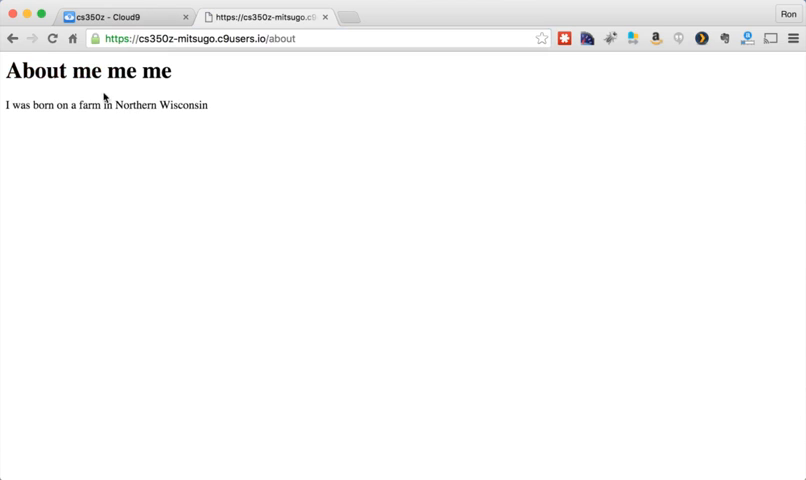
mouse_move(182, 72)
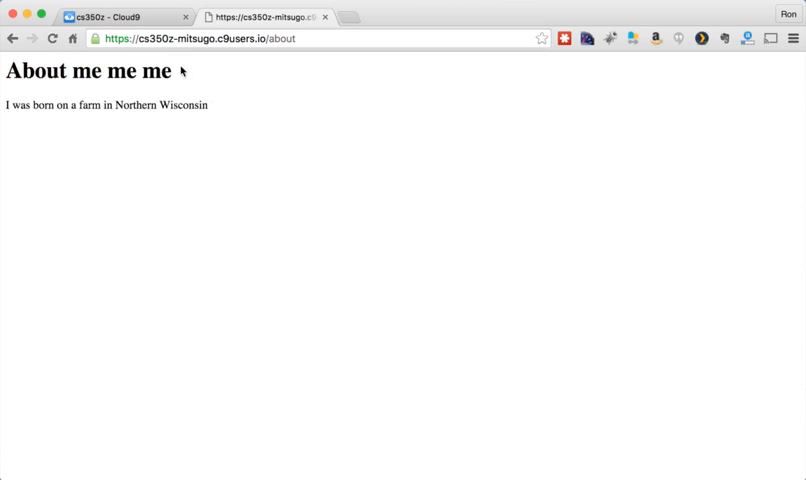
left_click(120, 16)
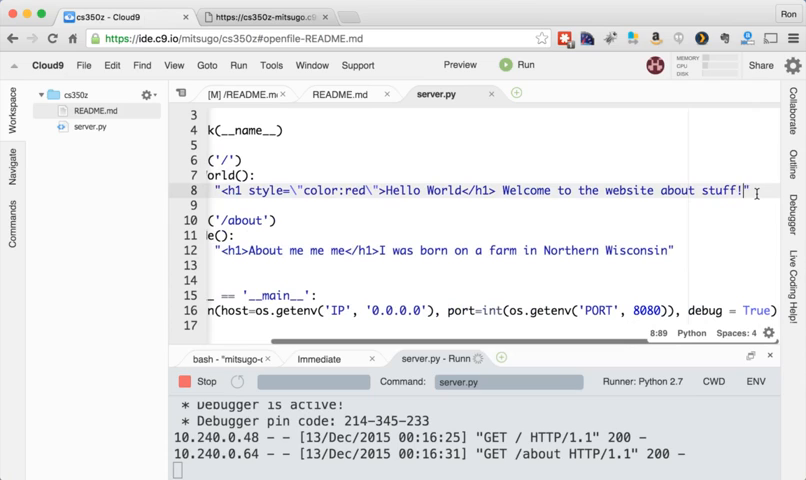
Step: Append 'Find out about <a href="/about">me</a>' to the helloWorld return string
type("A")
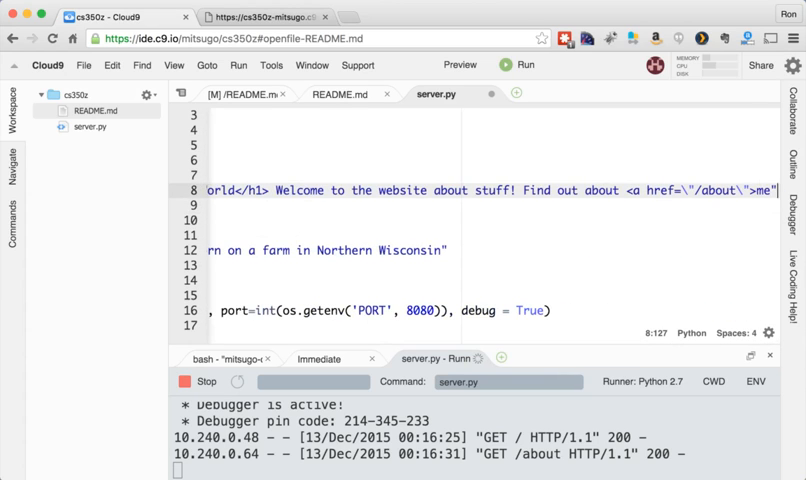
type("?a")
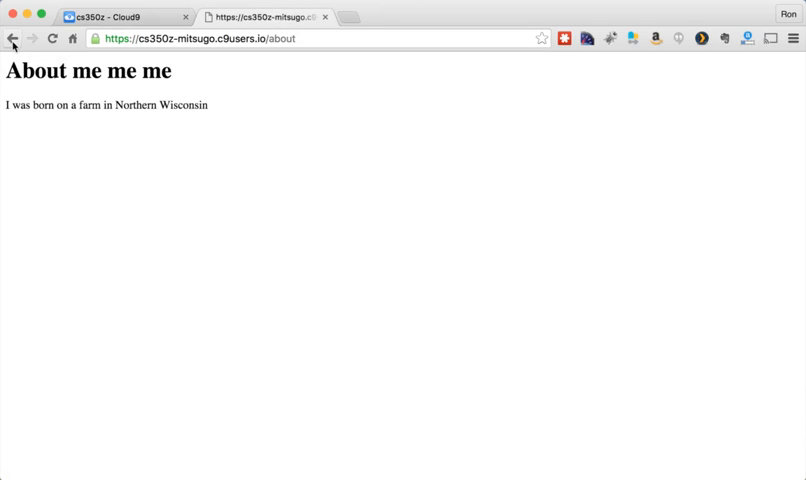
Step: Go back to the home page, follow its 'me' link to the About page, then return to Cloud9
left_click(12, 38)
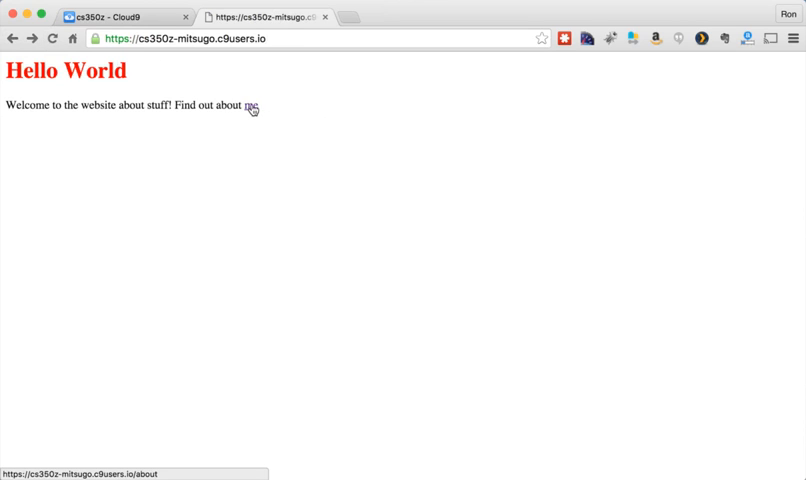
left_click(252, 106)
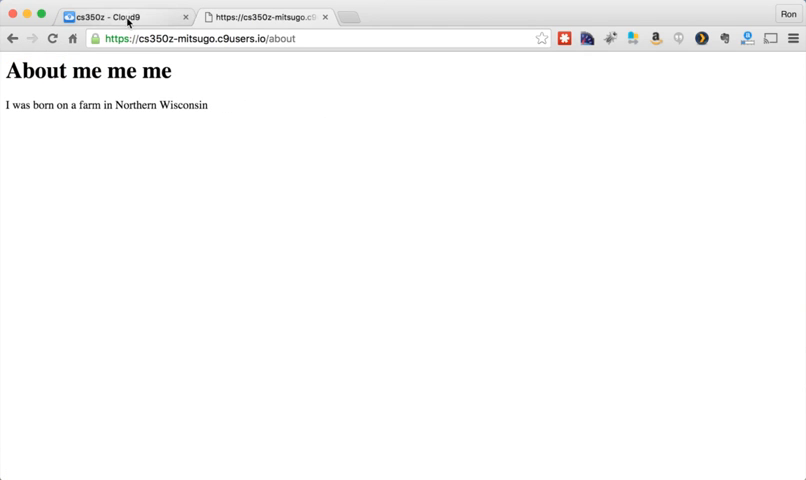
left_click(110, 16)
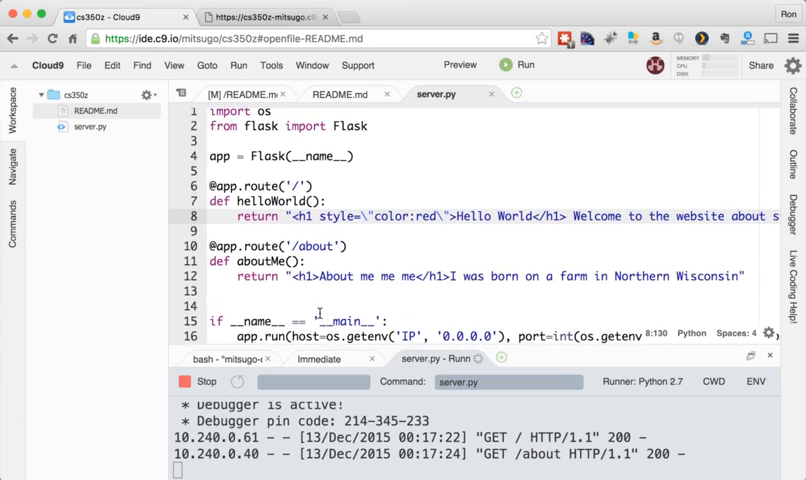
scroll("down", 3)
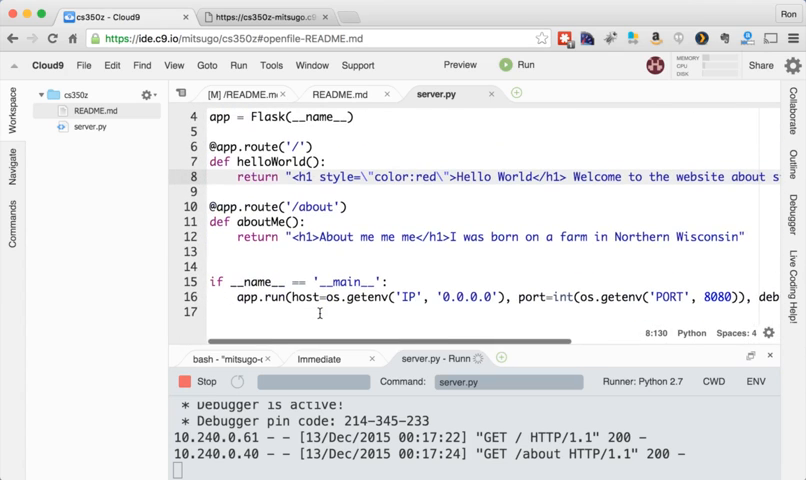